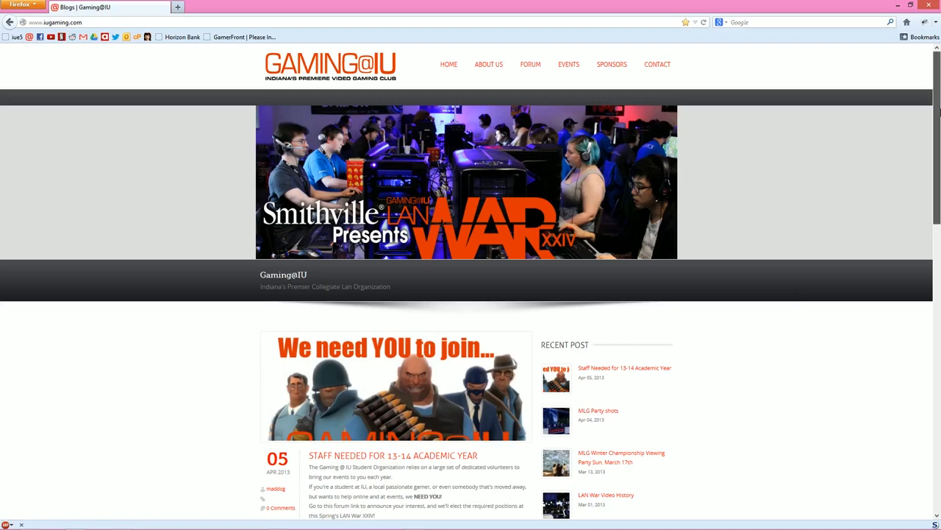
- Reach the Create team page from the footer's Navigation links
scroll(down, 3)
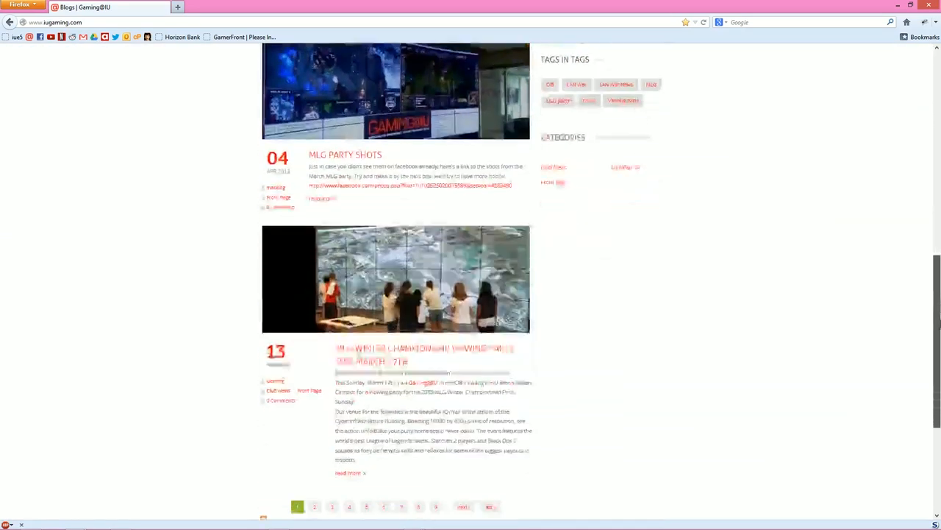
scroll(down, 3)
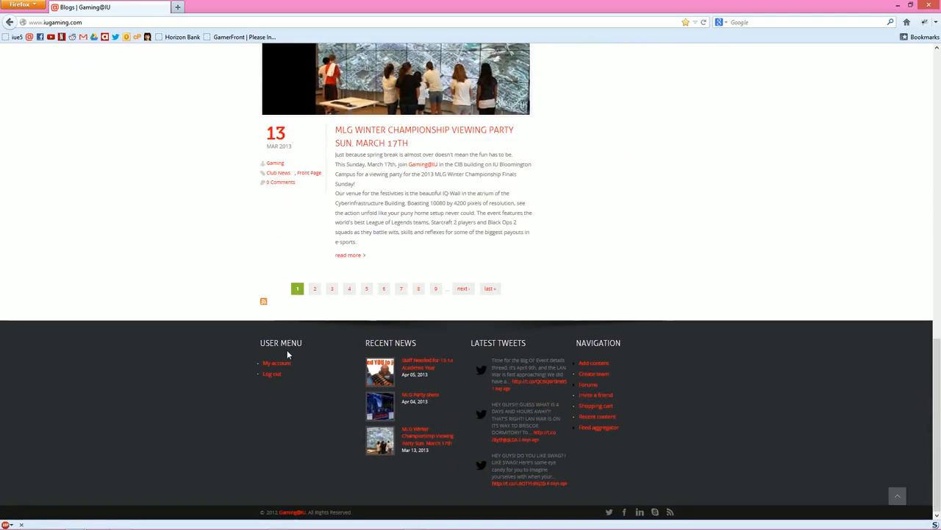
mouse_move(489, 361)
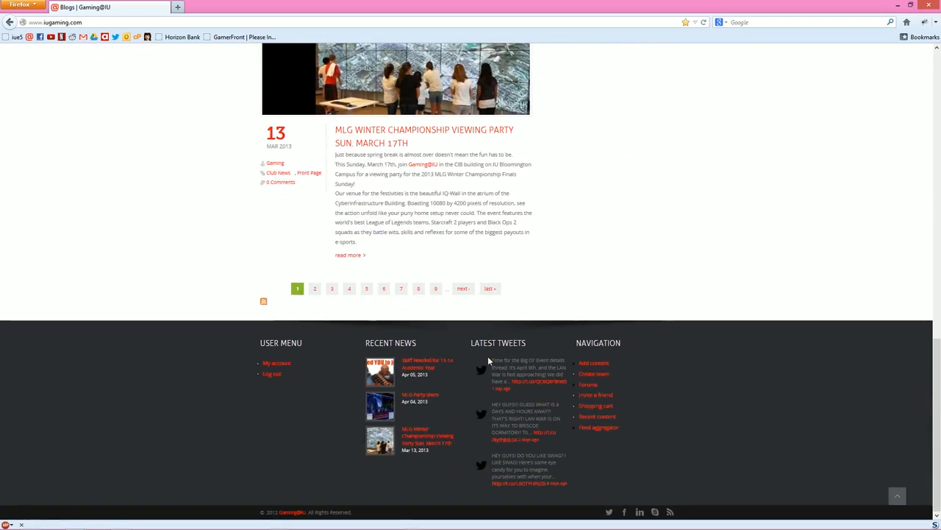
mouse_move(595, 361)
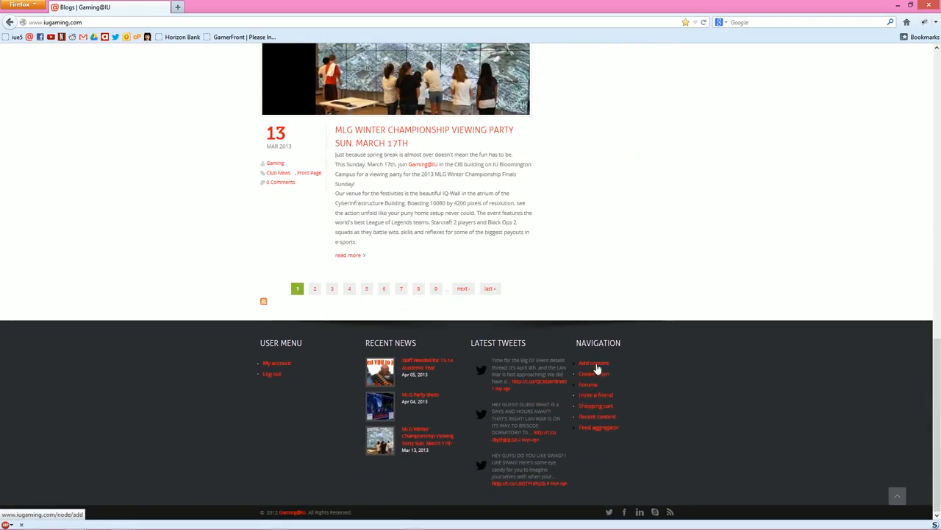
click(594, 374)
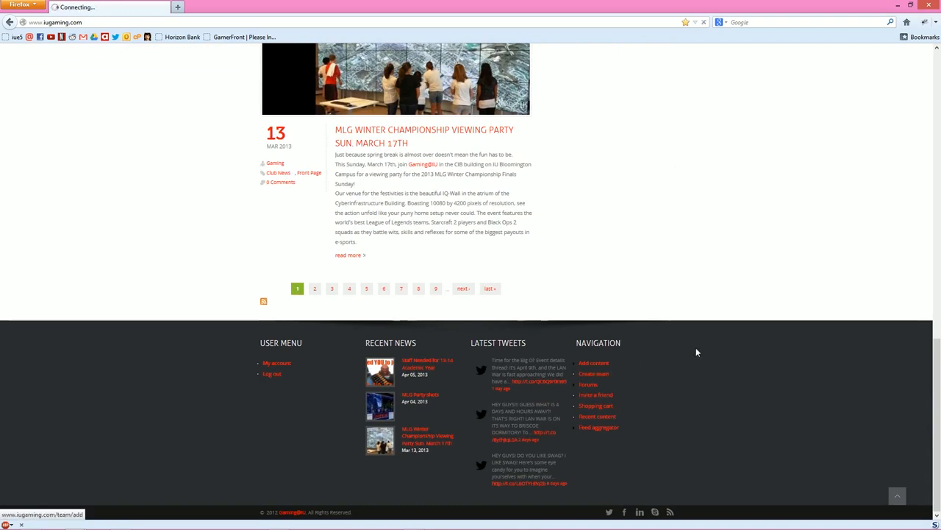
click(594, 374)
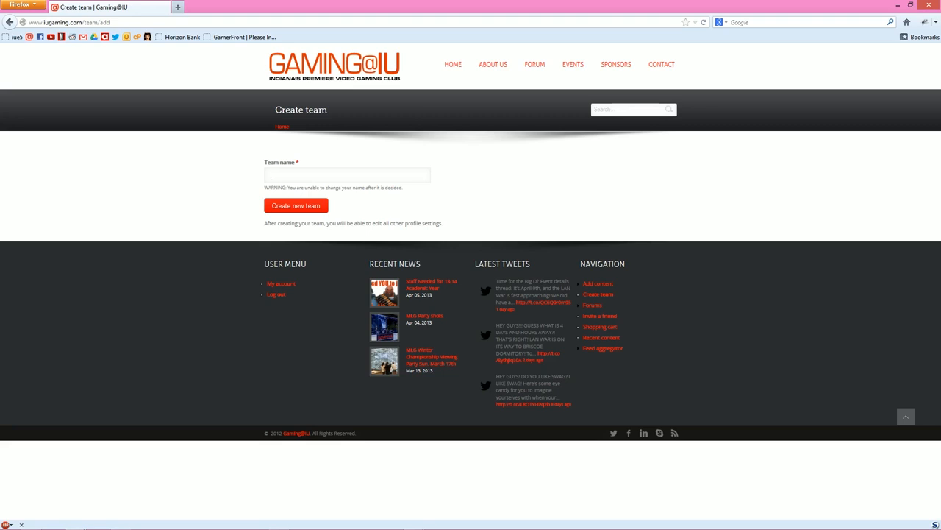
- Enter the team name mONSTERS and submit the new team
text(mONSTER)
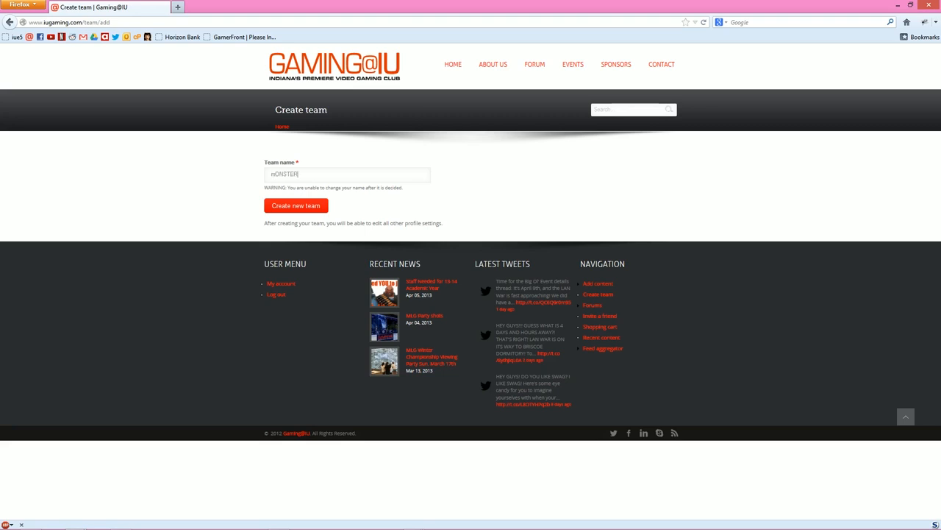
click(296, 206)
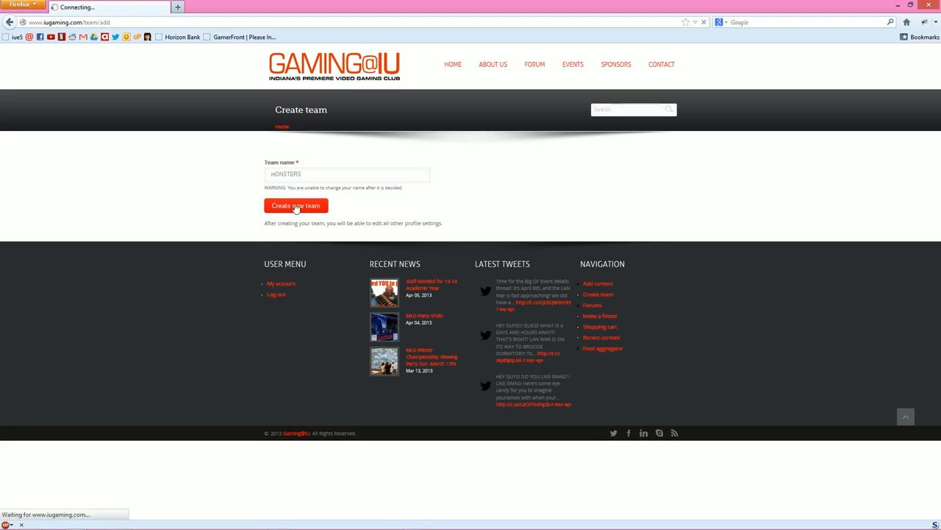
- Confirm mONSTERS was created and bring up its Edit profile page
click(295, 206)
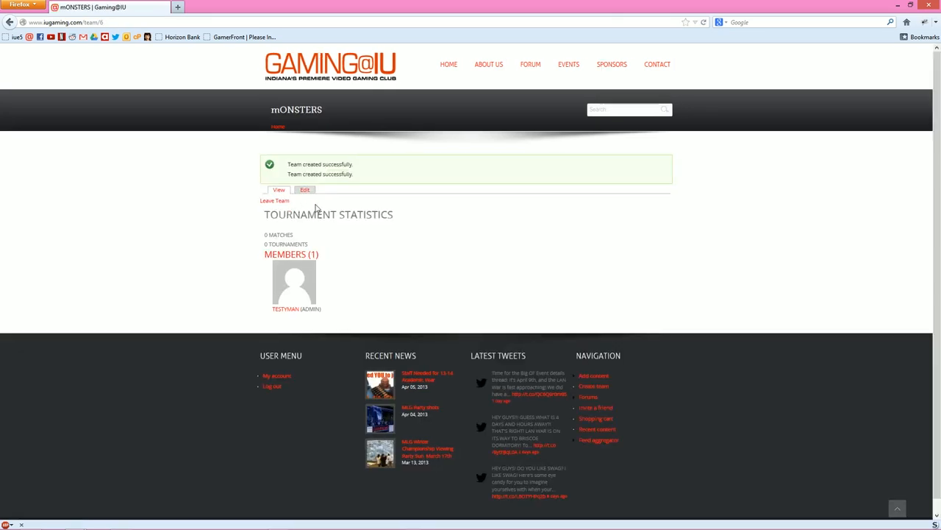
mouse_move(288, 228)
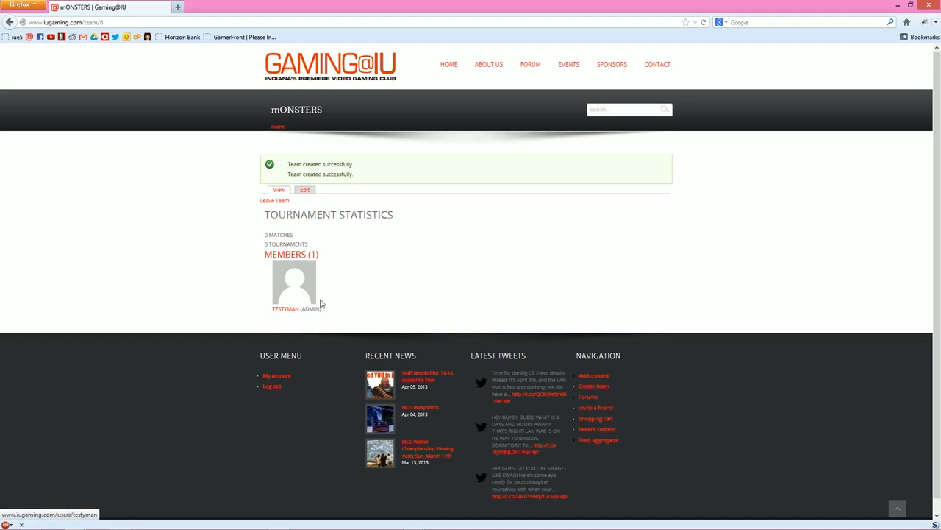
mouse_move(324, 209)
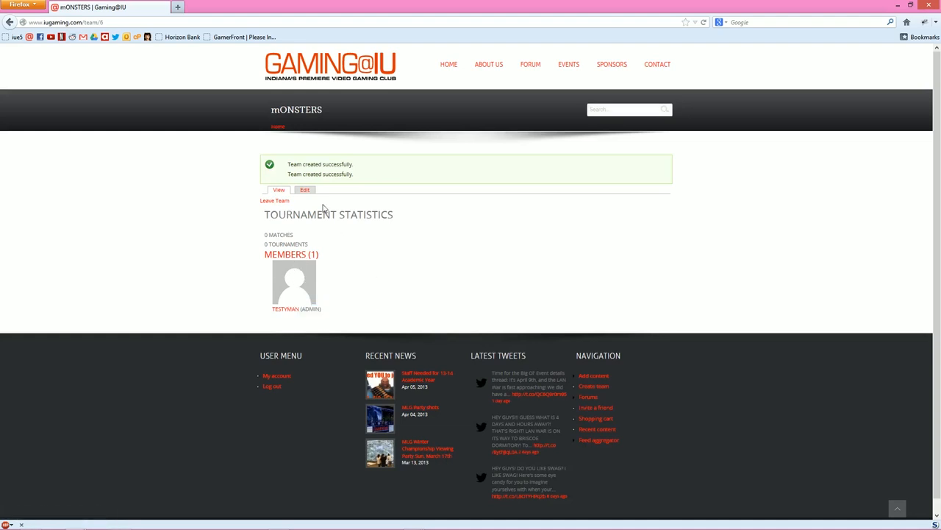
click(305, 190)
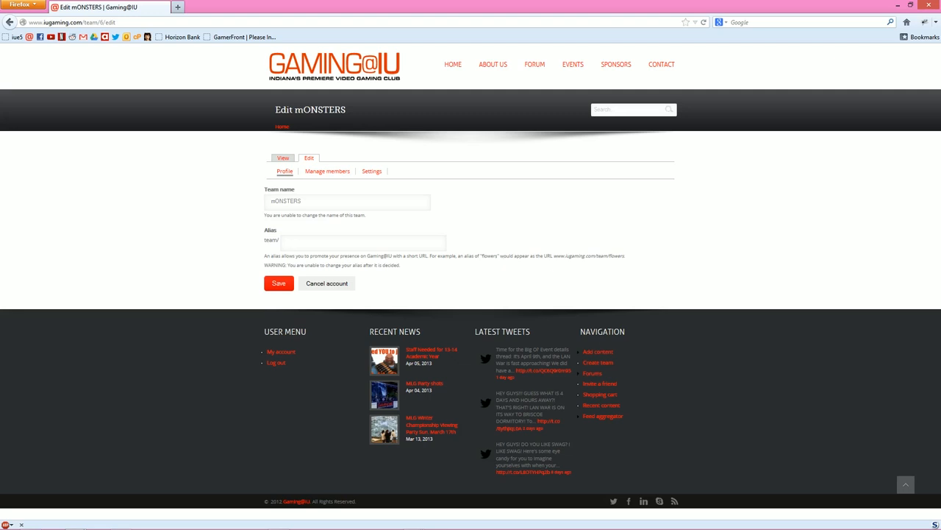
click(364, 242)
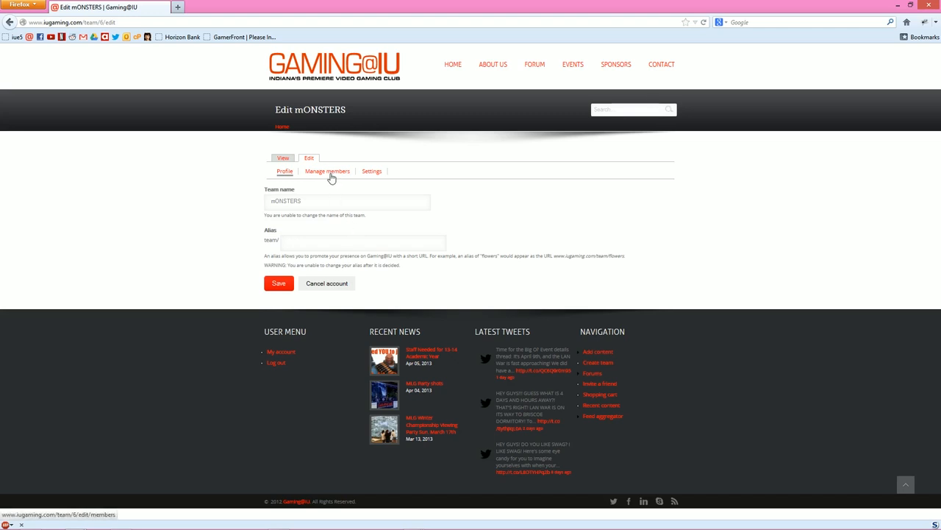
- Reach the Invite new member form from Manage members
click(327, 171)
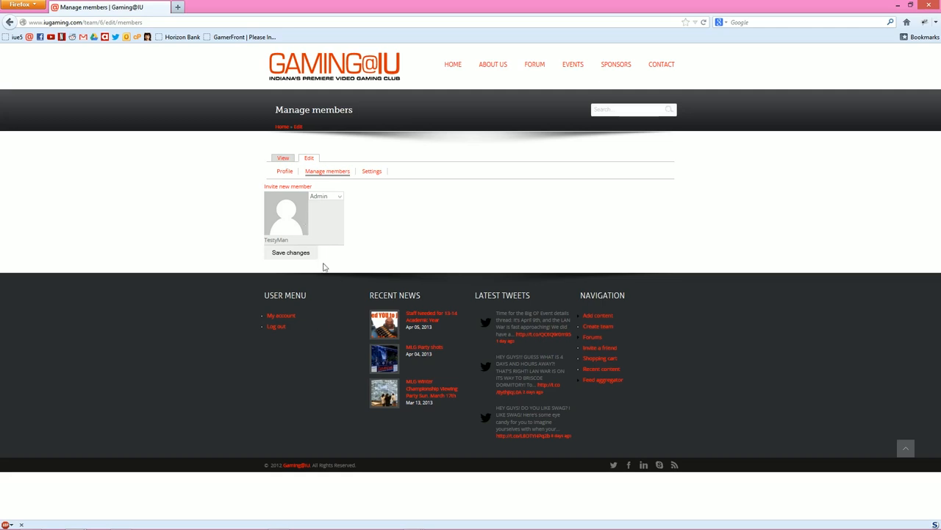
mouse_move(345, 218)
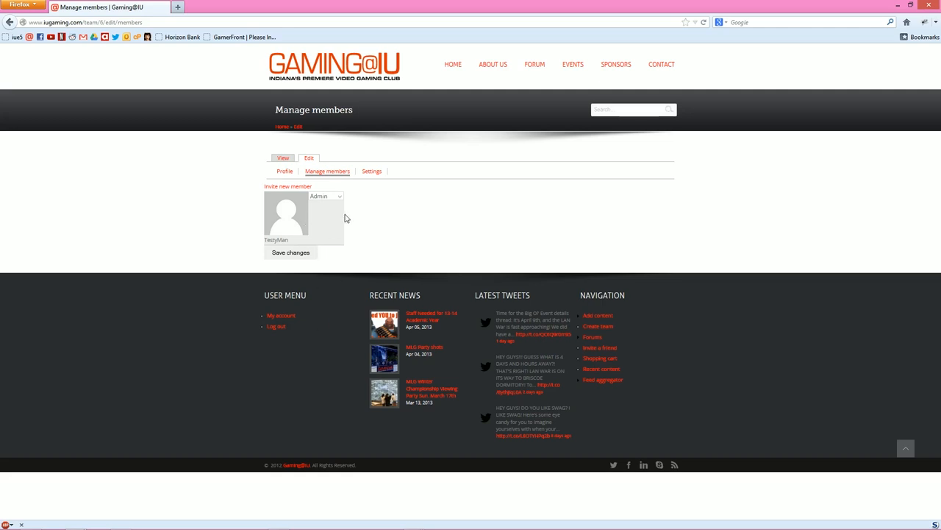
mouse_move(331, 198)
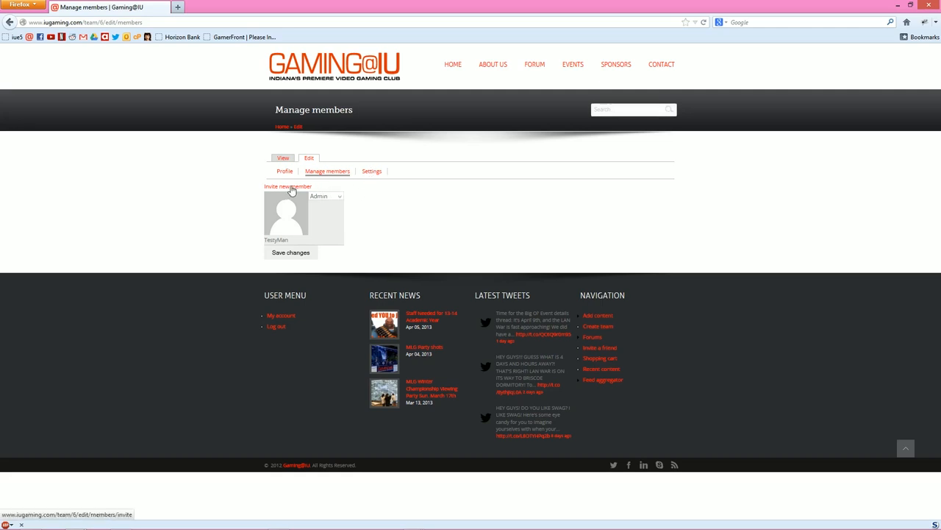
click(287, 185)
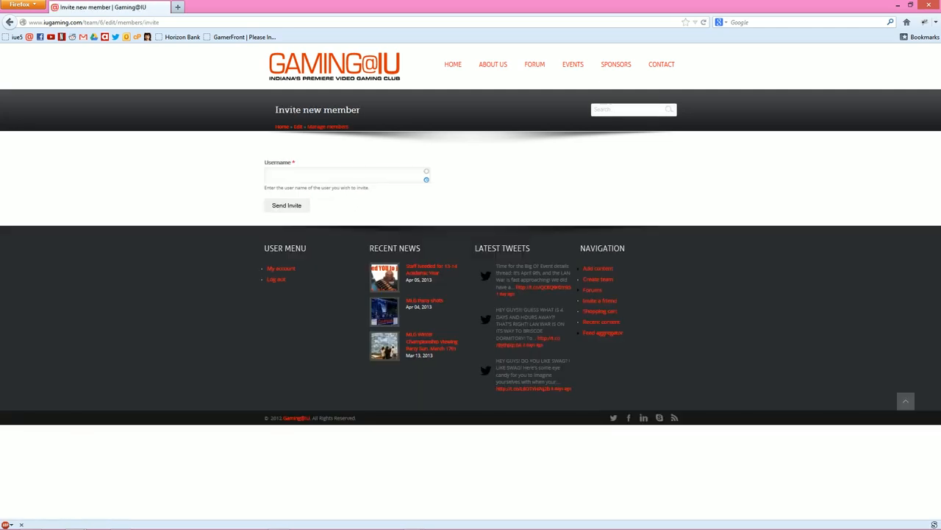
click(346, 174)
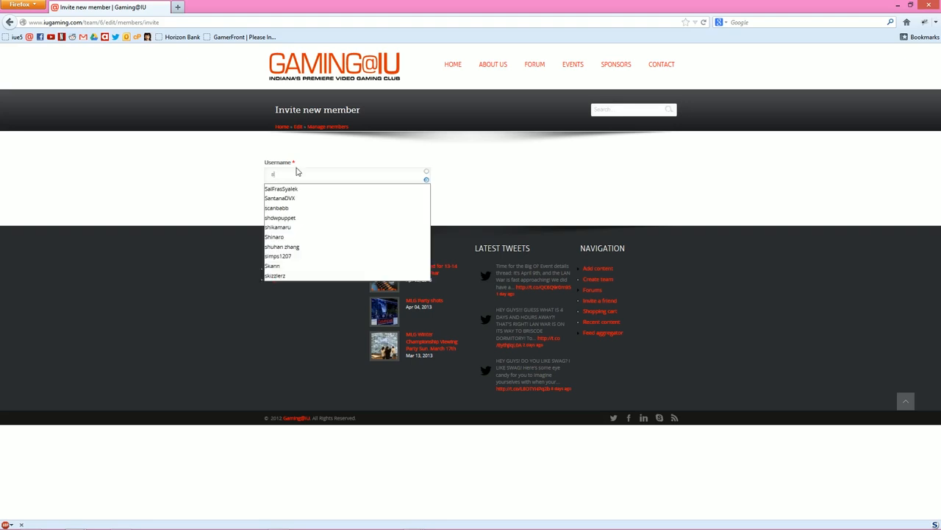
- Choose Strikerman from the username suggestions and send the invite
text(st)
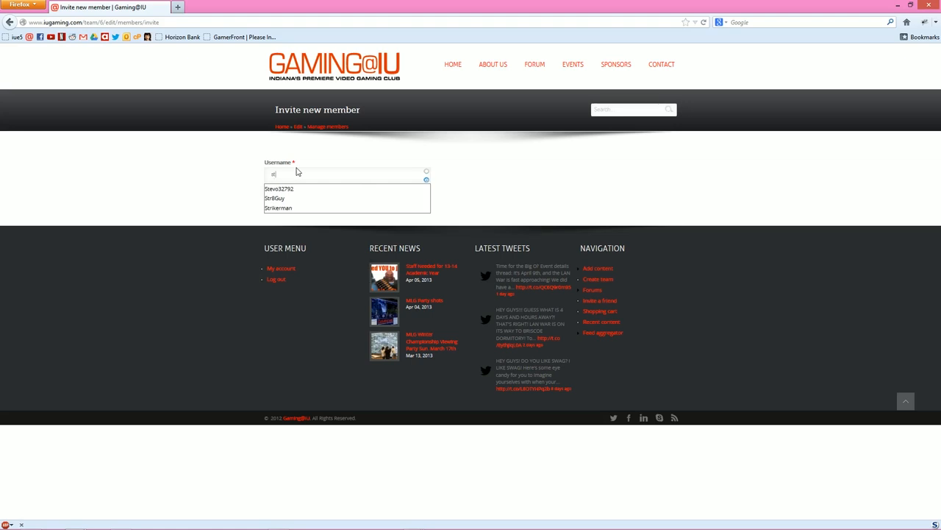
click(278, 207)
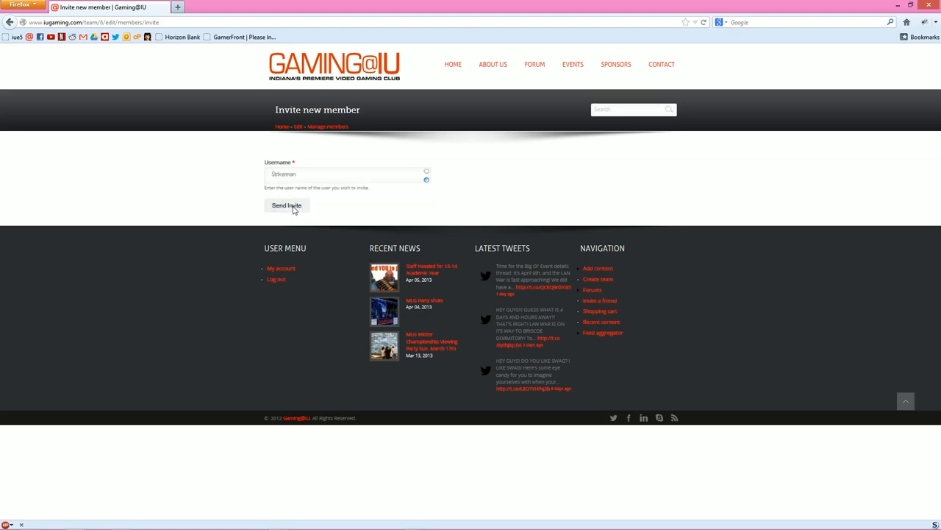
click(285, 206)
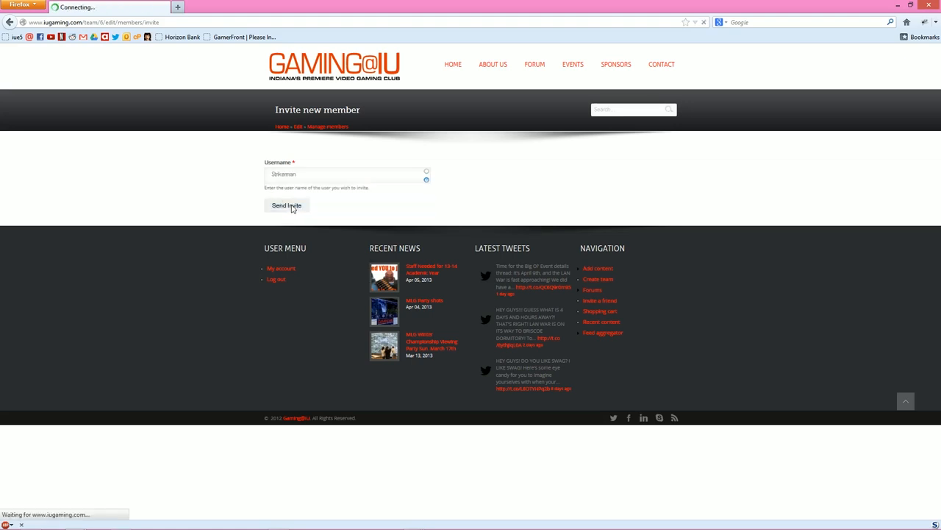
click(286, 206)
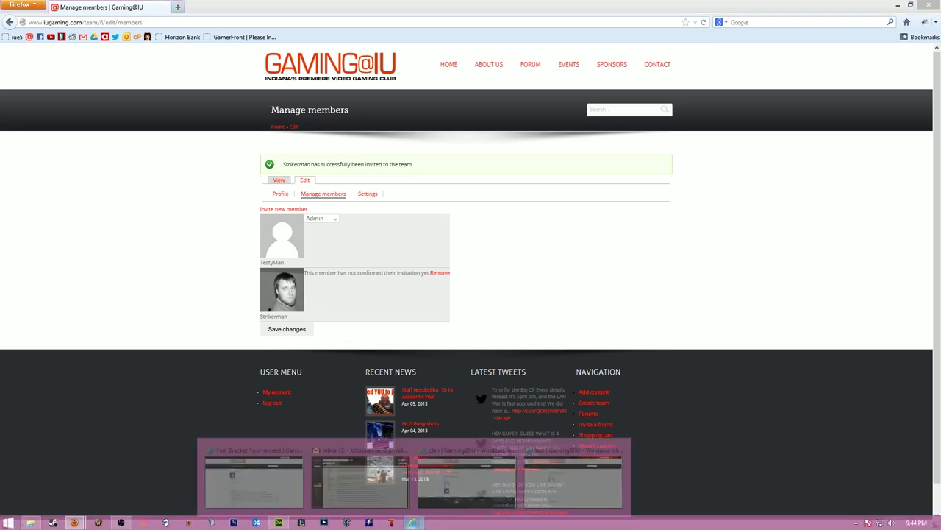
- Follow the Team invite email in Gmail and accept the invite to join mONSTERS
click(617, 21)
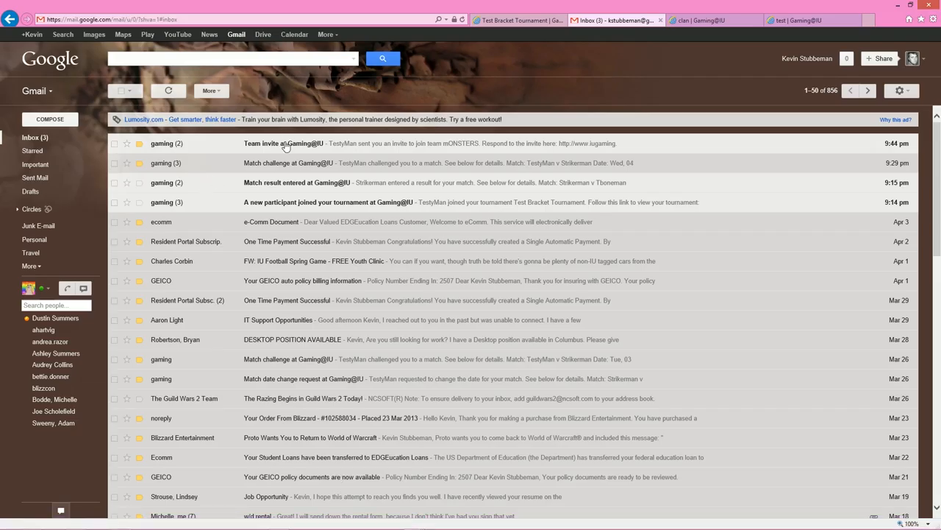
click(283, 145)
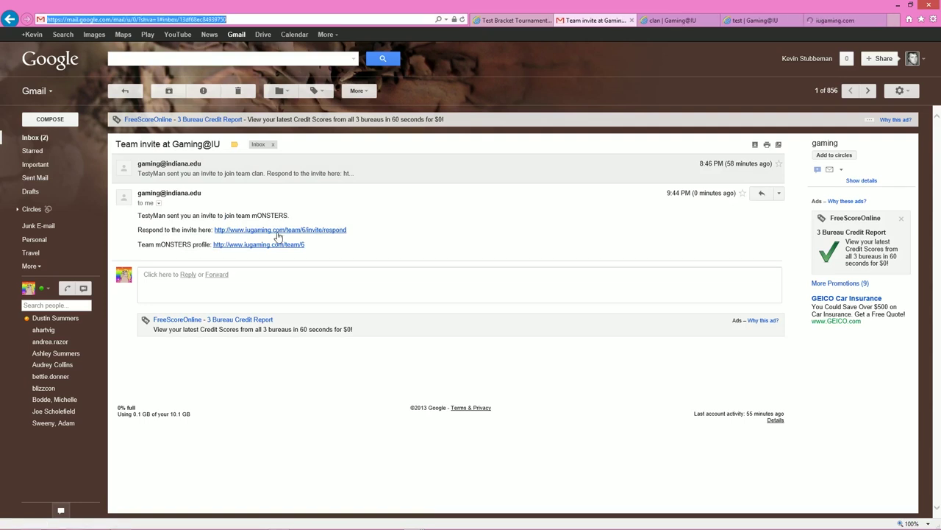
click(279, 229)
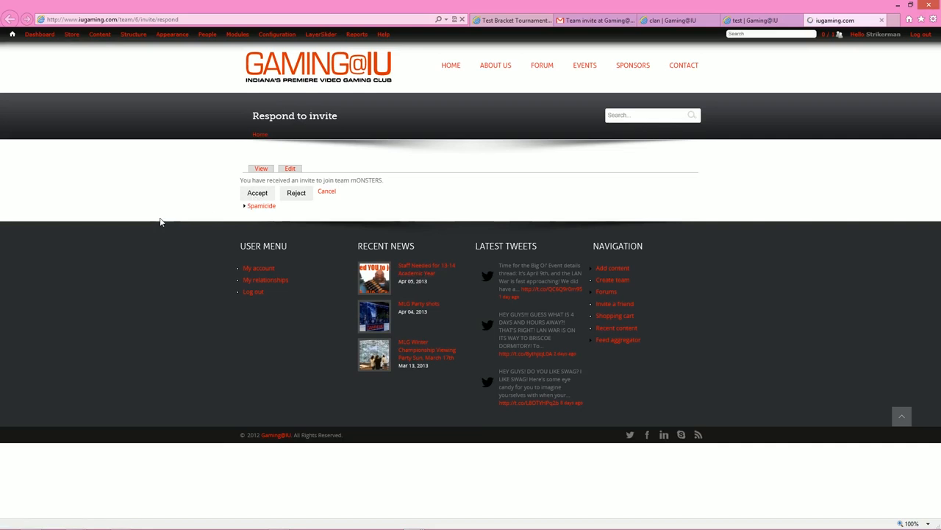
click(256, 191)
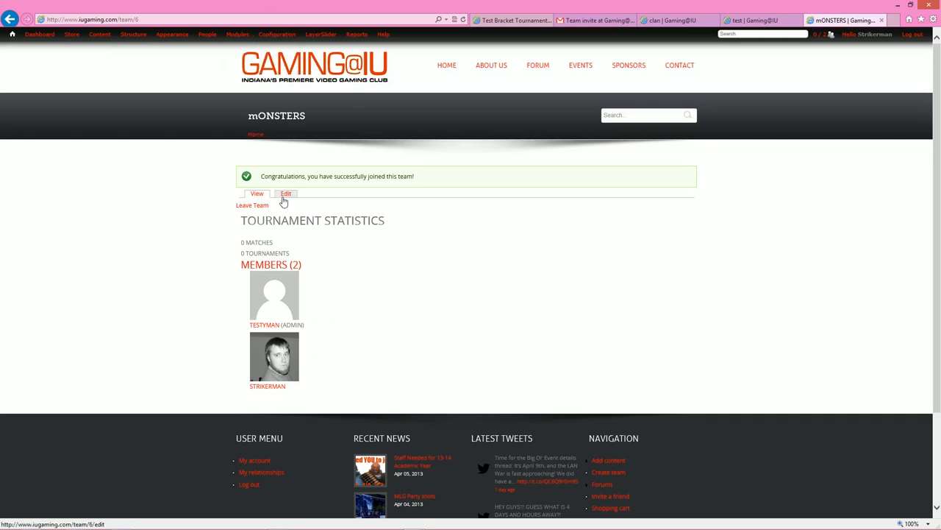
mouse_move(292, 282)
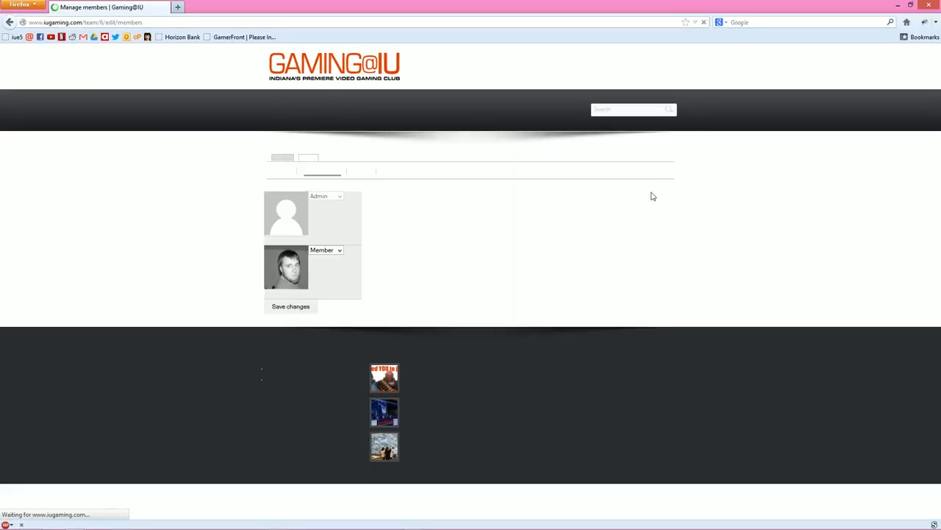
- Review Strikerman's role dropdown and keep it as Member
click(327, 250)
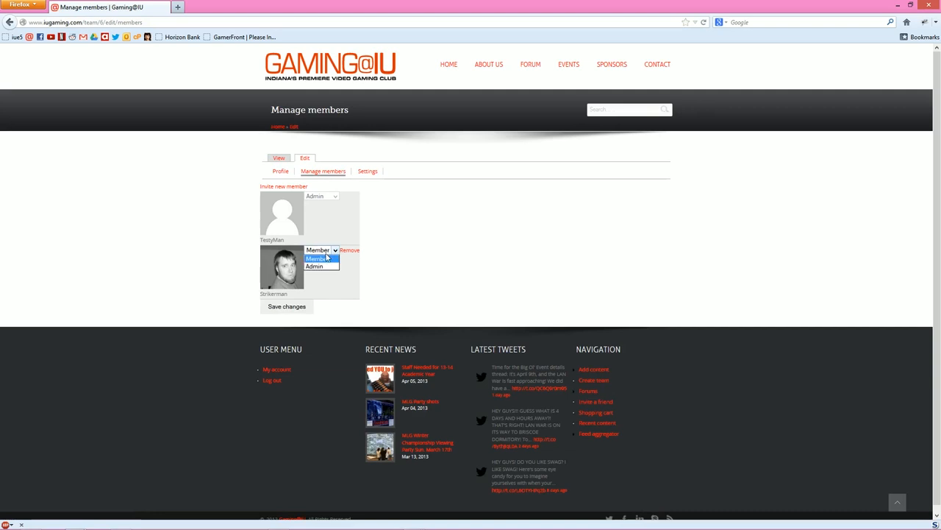
mouse_move(415, 265)
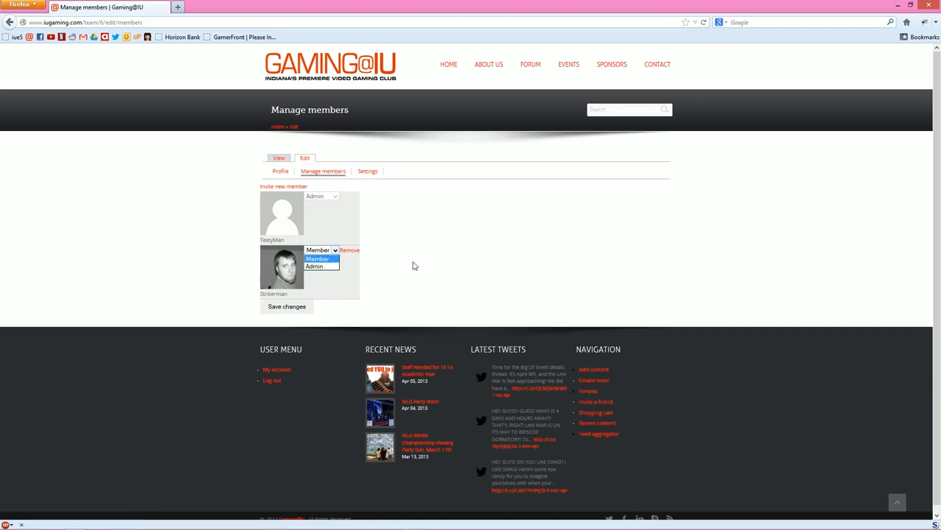
click(318, 259)
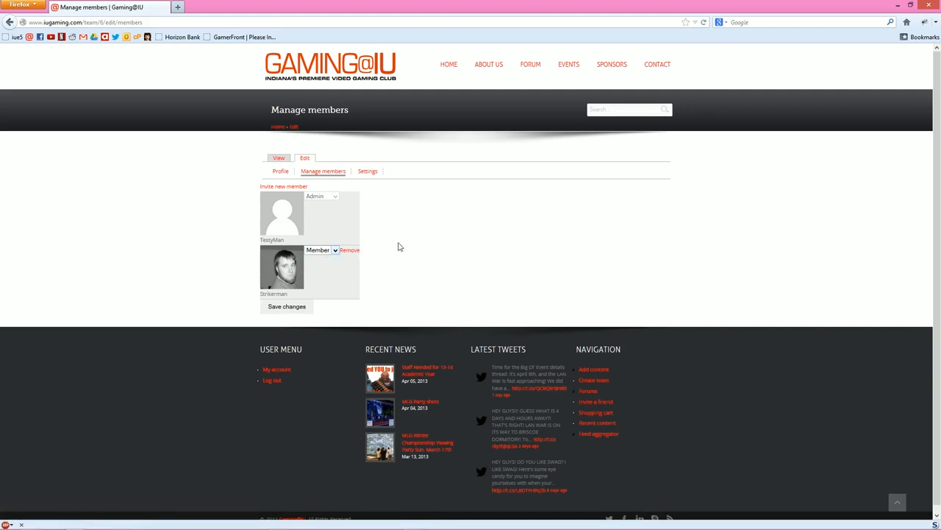
mouse_move(367, 171)
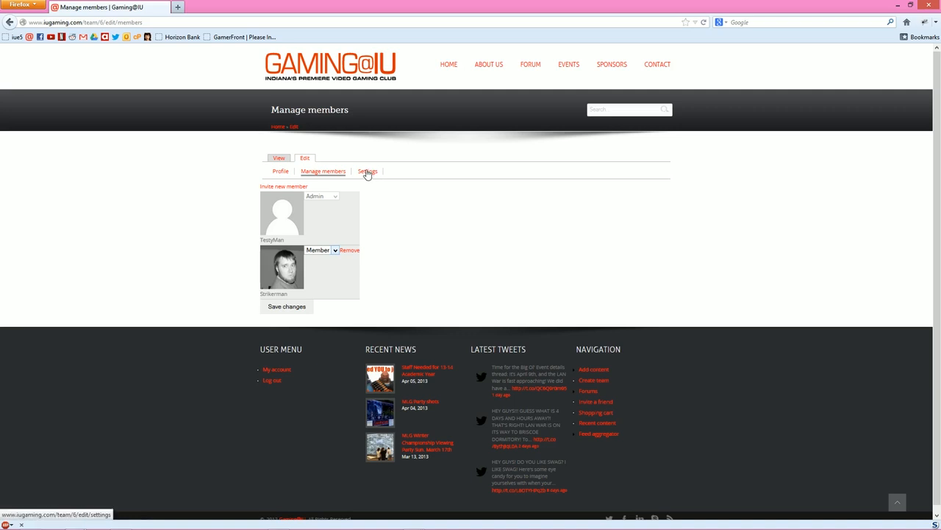
- Review the team's Privacy setting and leave it at Admin confirmation
click(368, 171)
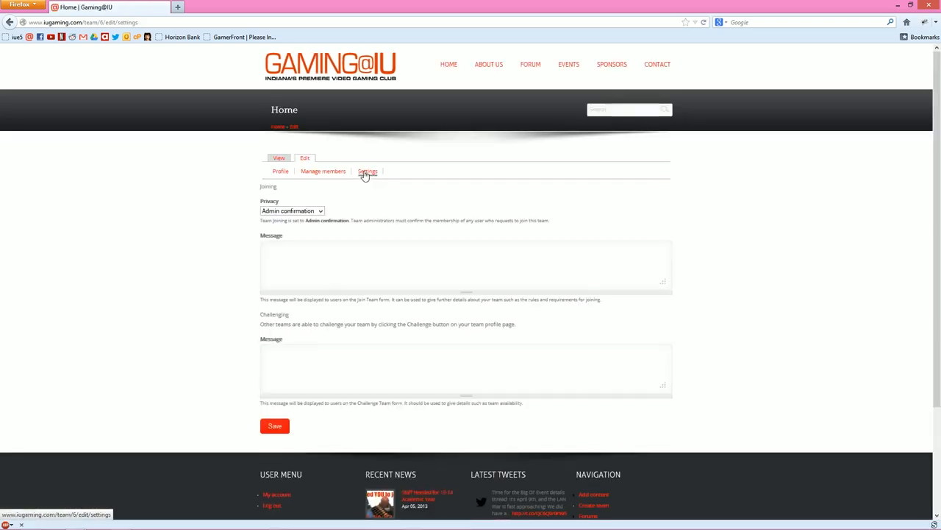
click(291, 210)
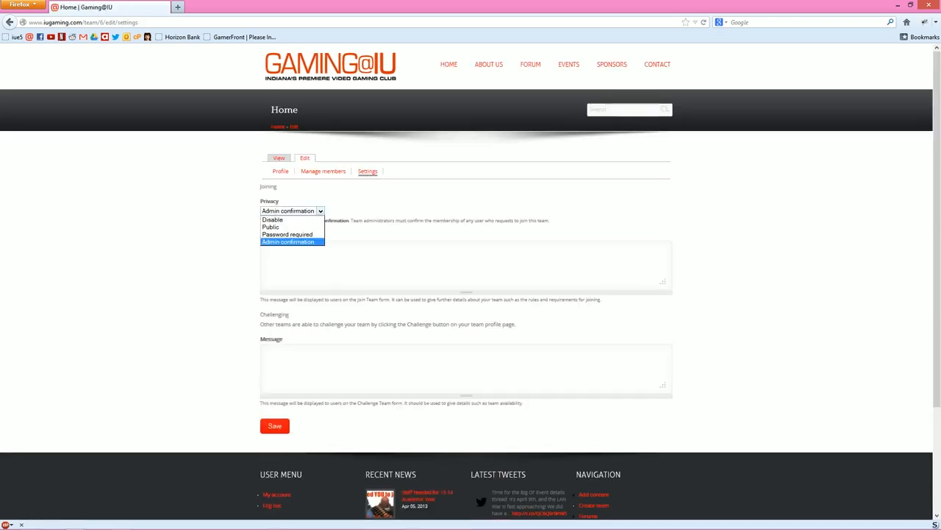
mouse_move(272, 219)
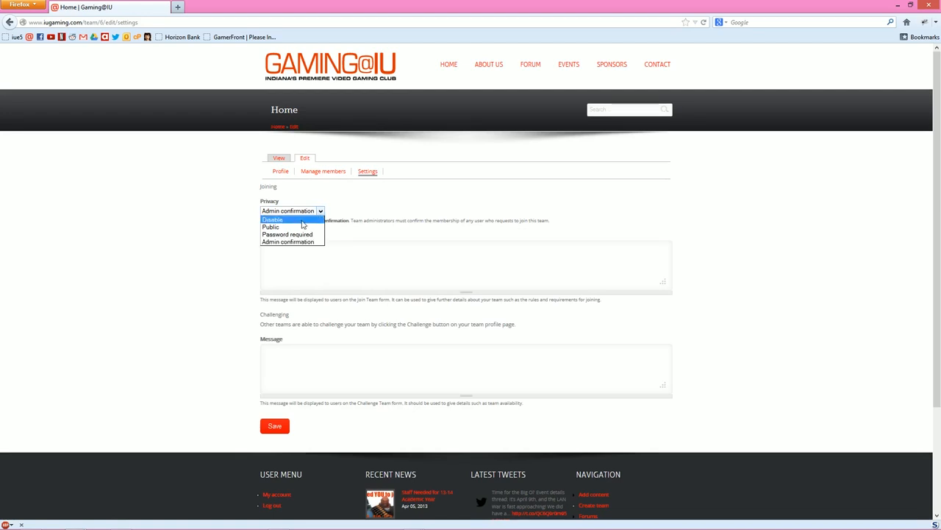
mouse_move(271, 226)
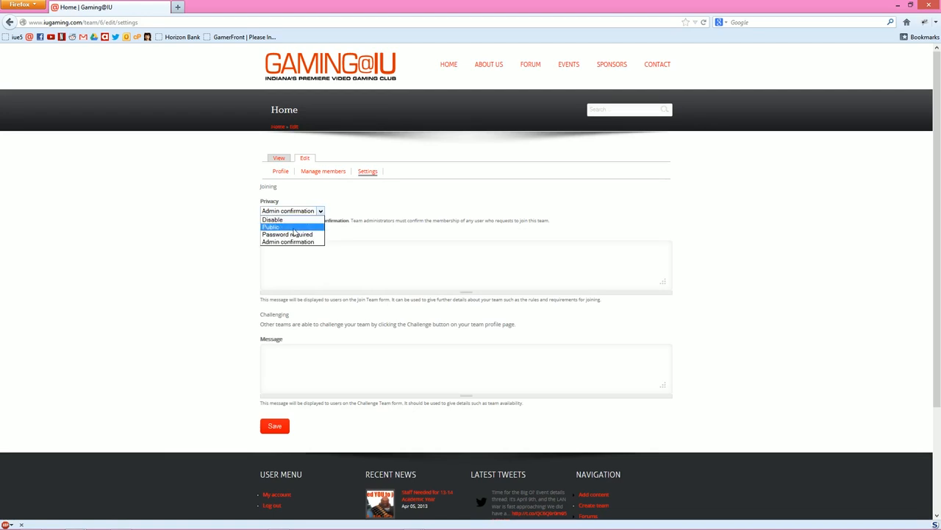
mouse_move(287, 234)
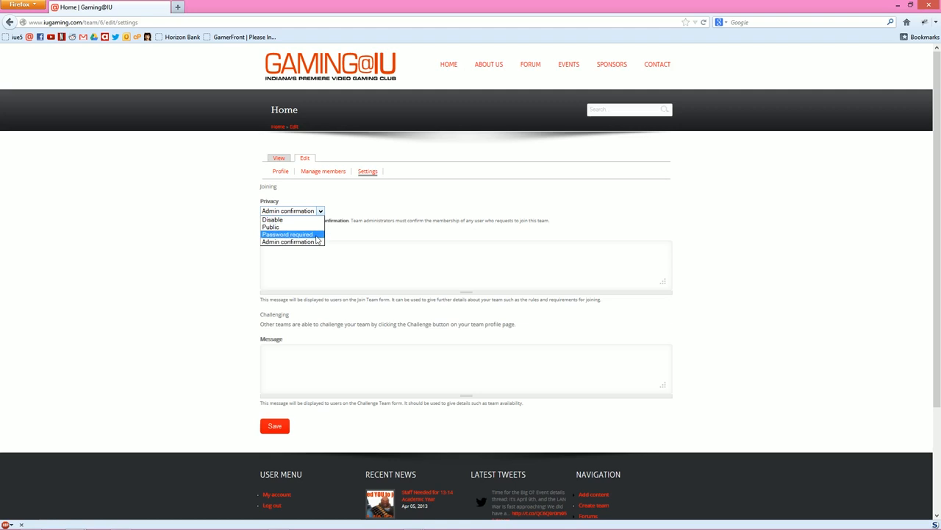
mouse_move(288, 241)
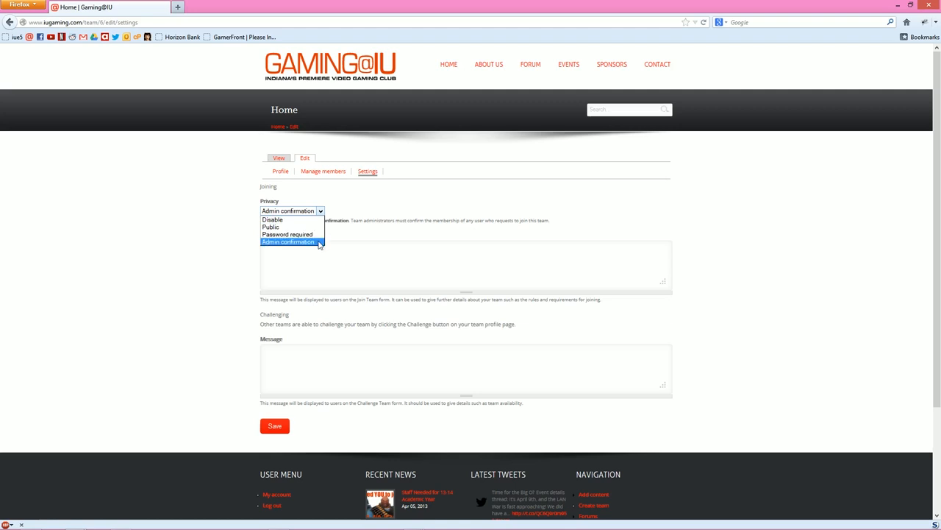
mouse_move(228, 263)
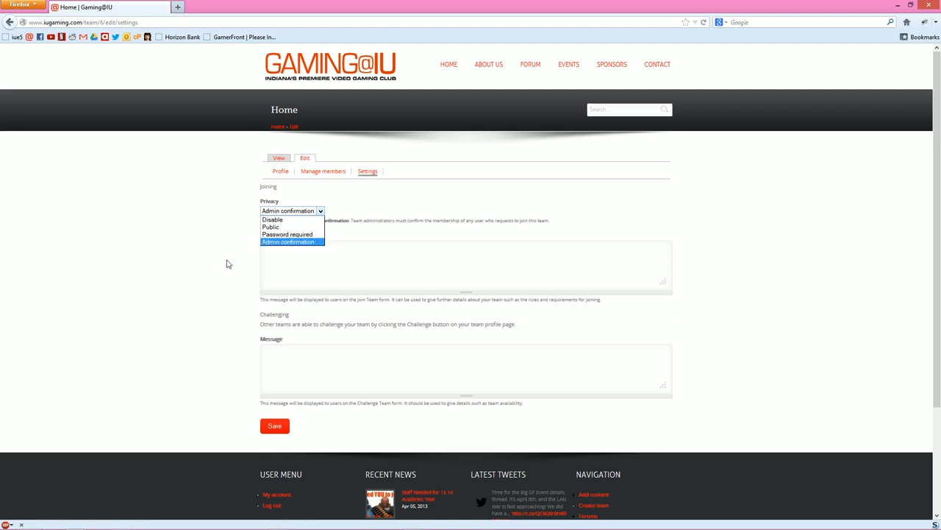
click(288, 241)
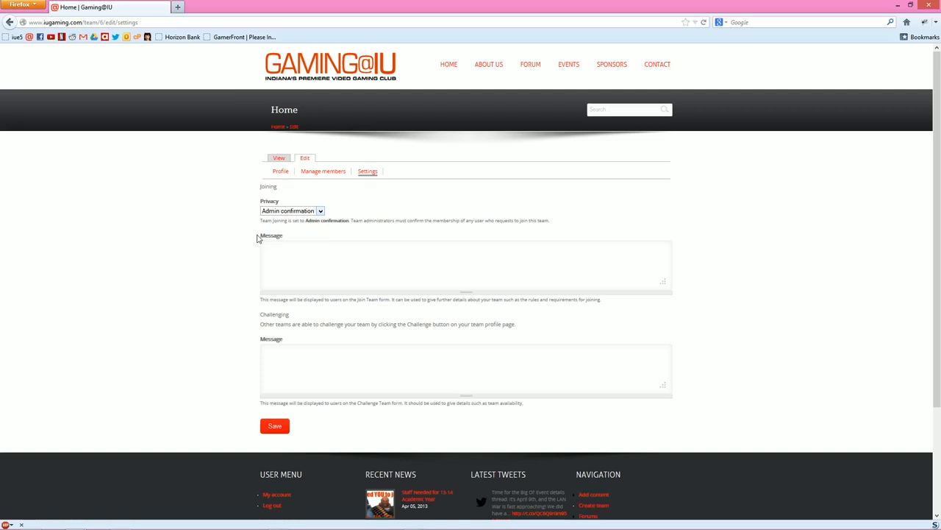
mouse_move(241, 250)
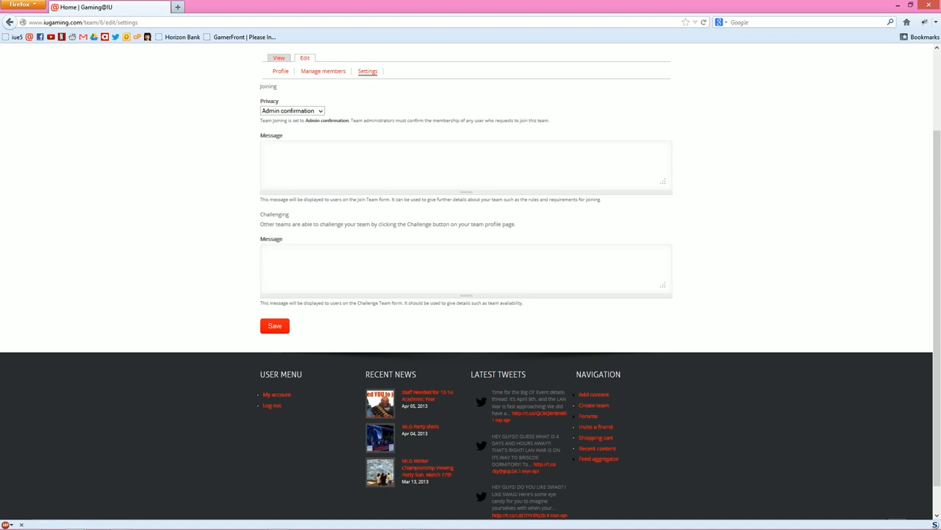
- Look over the challenge message fields, leaving them empty
click(464, 164)
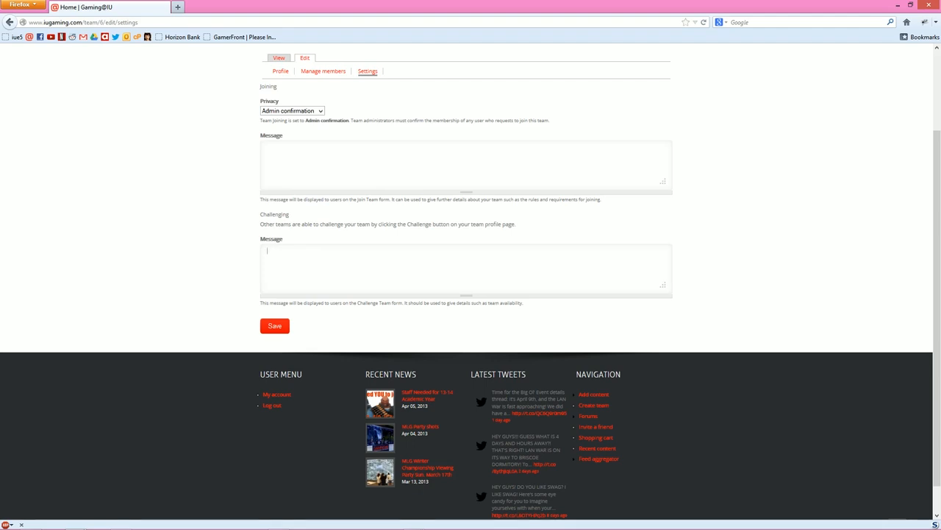
mouse_move(485, 315)
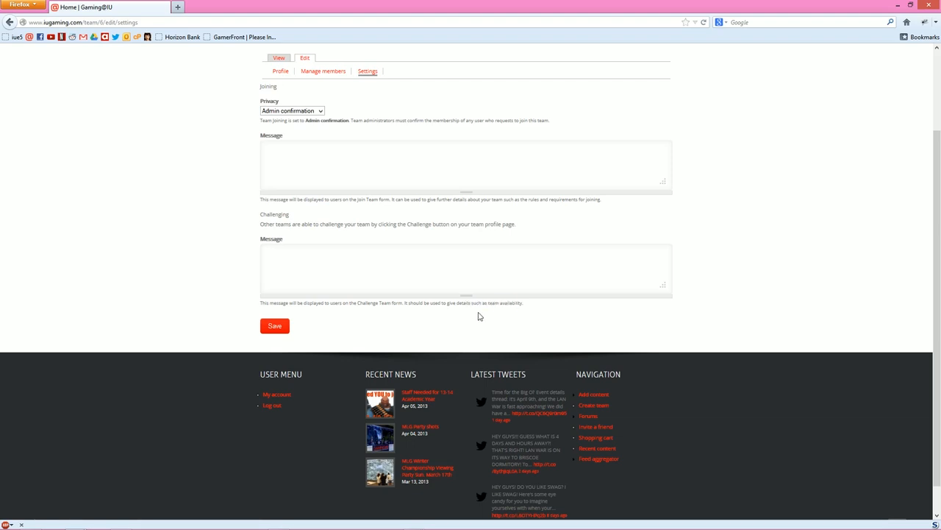
mouse_move(397, 331)
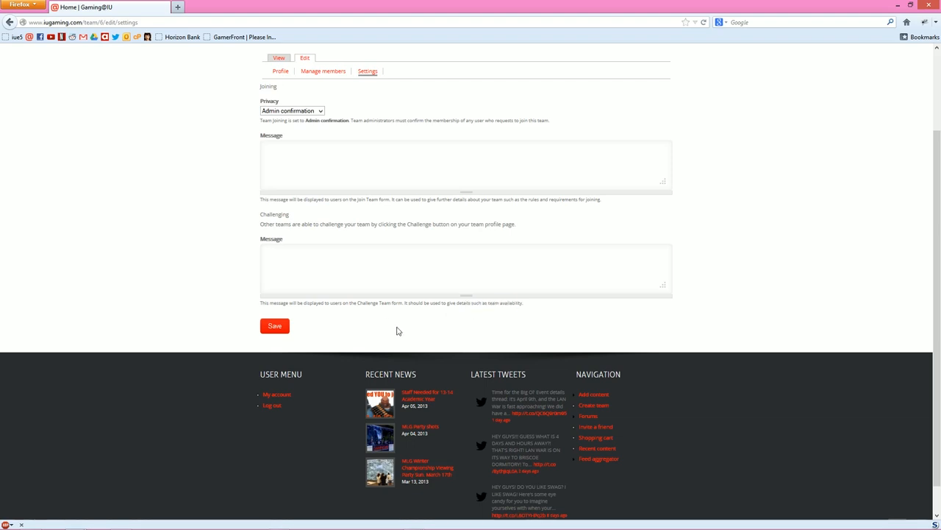
scroll(up, 3)
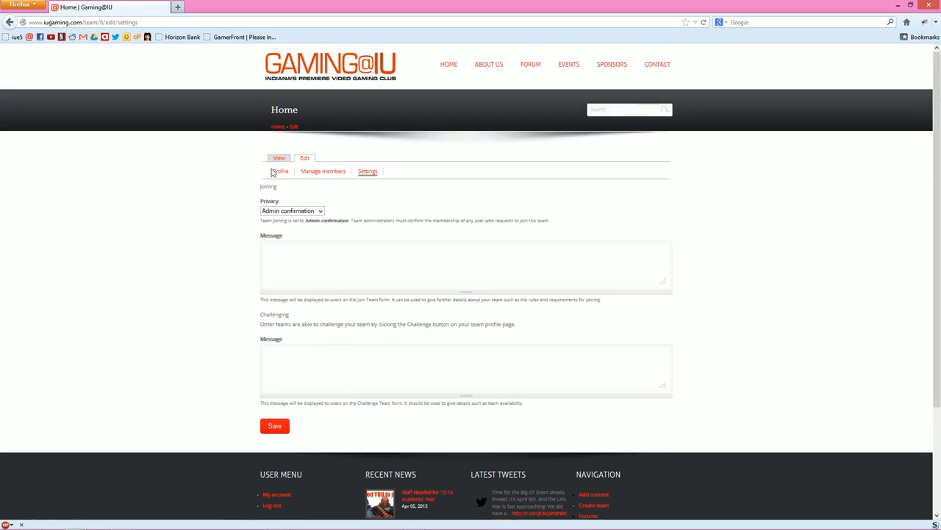
- Go via Events > Tournaments to the test tournament's page
click(279, 158)
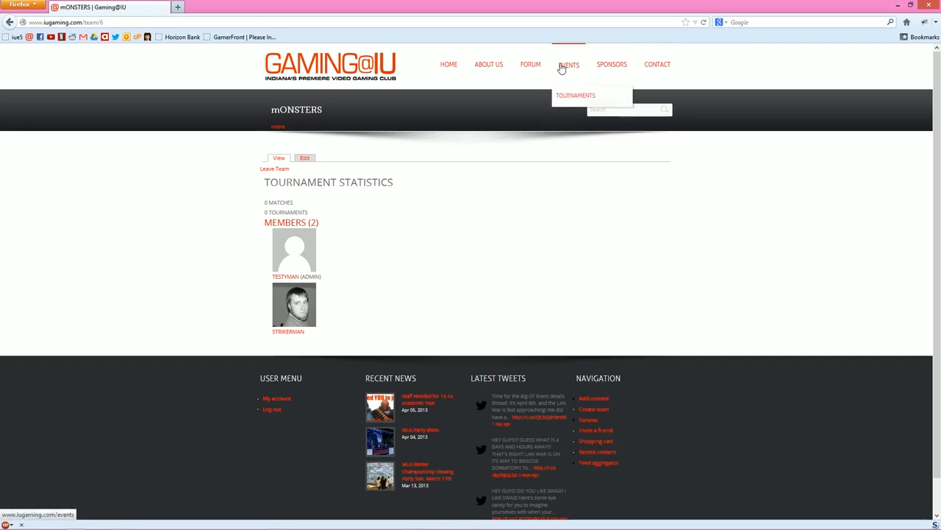
click(576, 94)
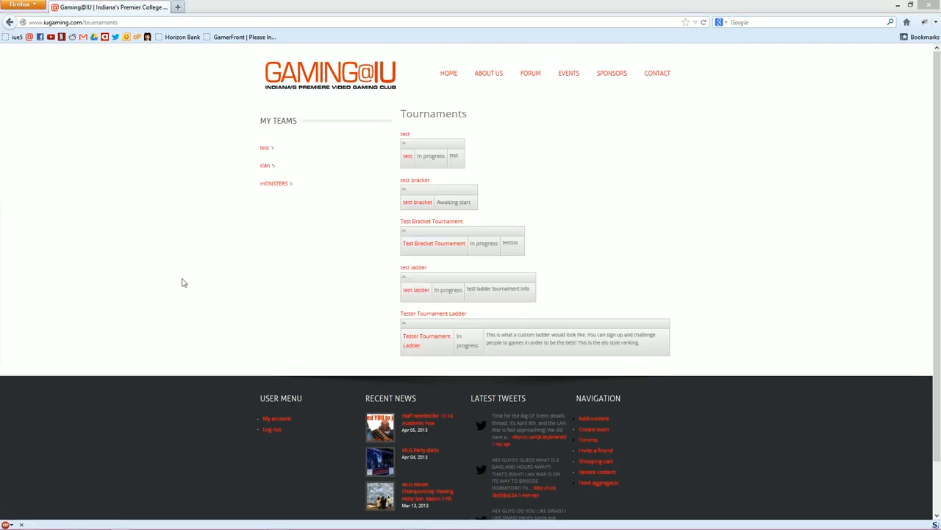
mouse_move(412, 176)
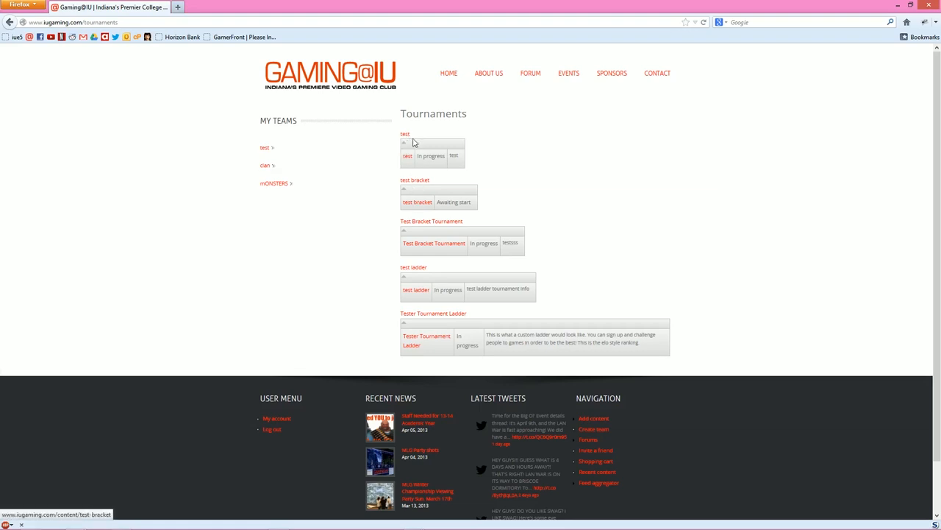
click(405, 134)
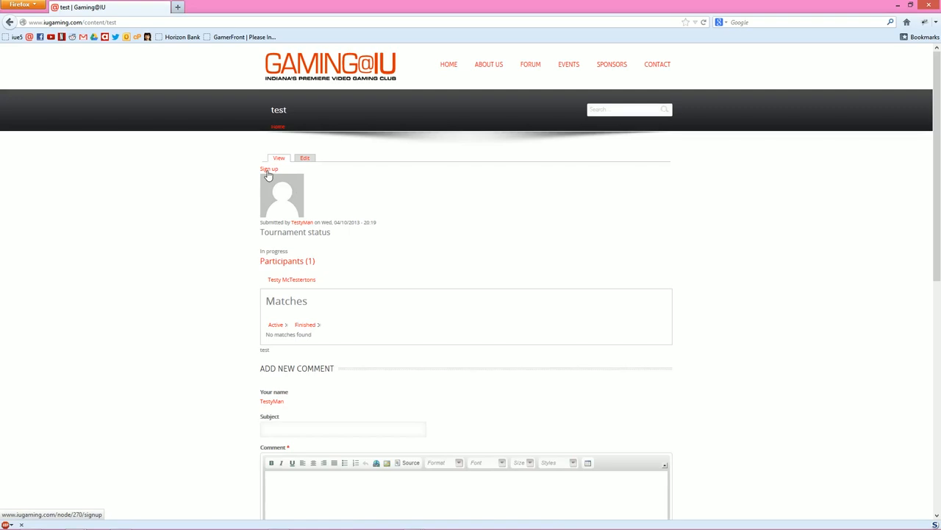
mouse_move(289, 286)
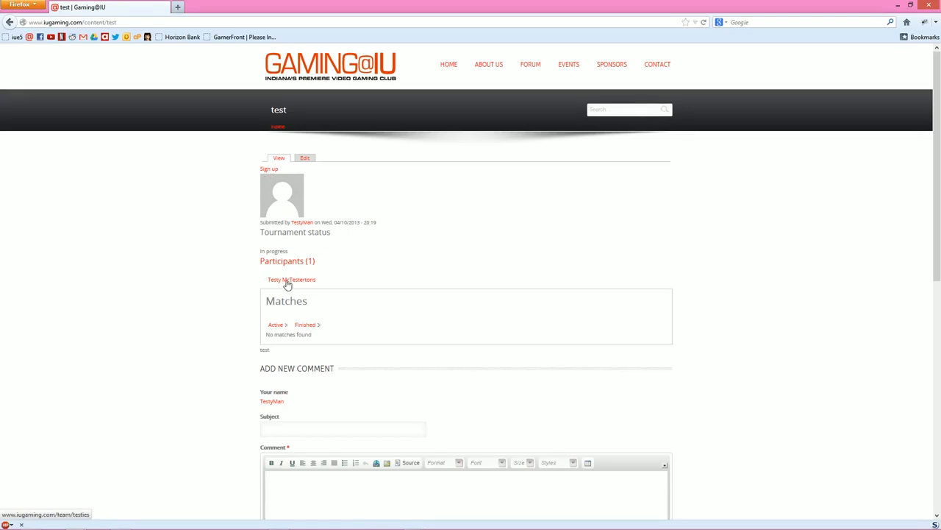
mouse_move(268, 167)
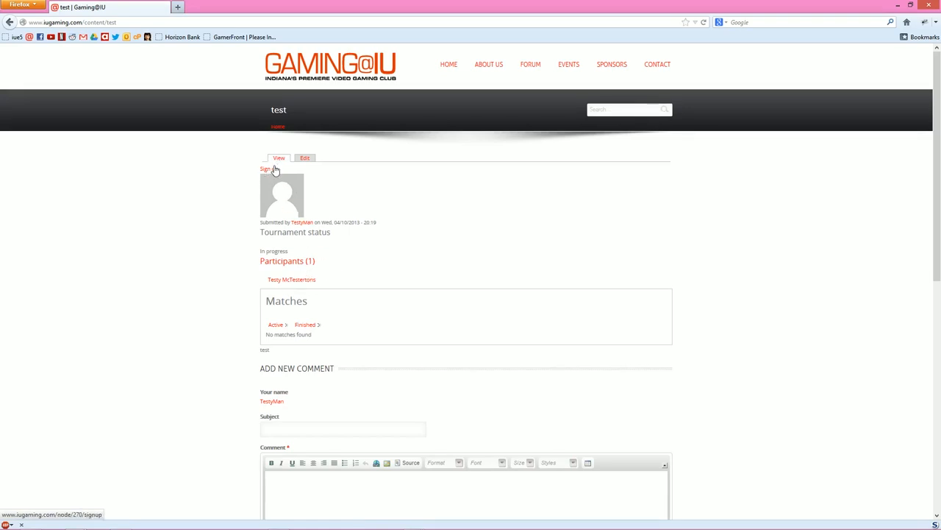
- Sign up the mONSTERS team for the test tournament
click(265, 169)
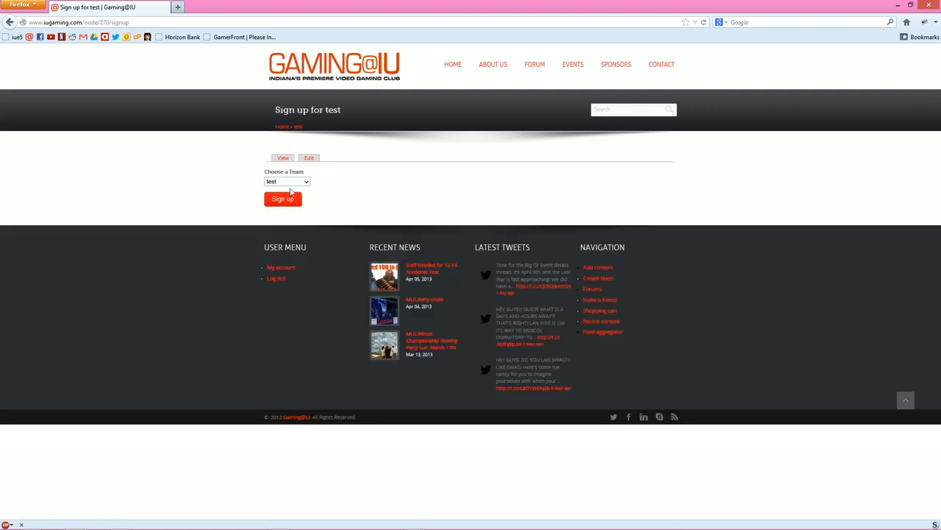
click(286, 182)
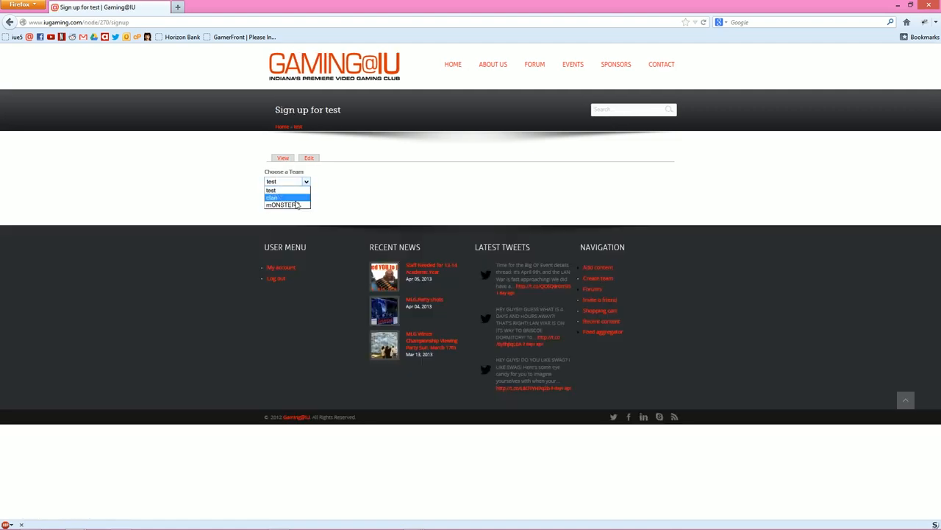
click(285, 204)
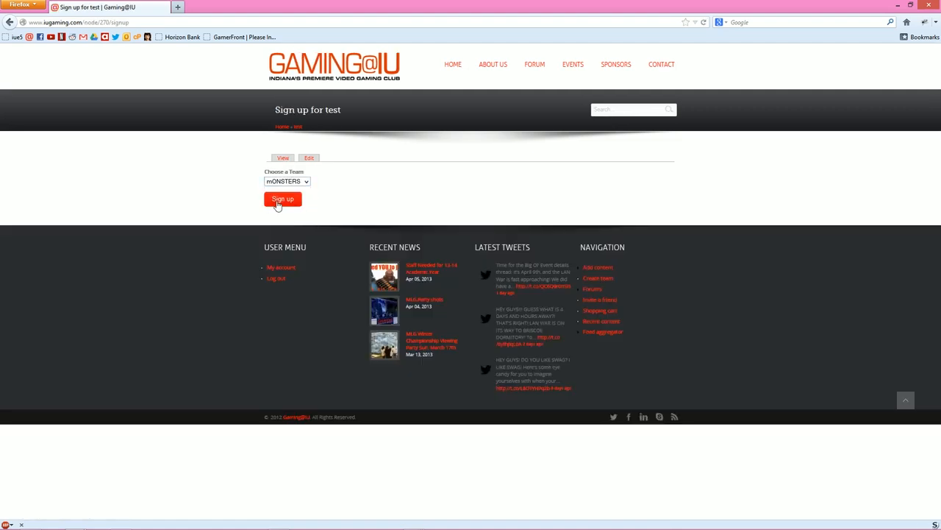
click(282, 199)
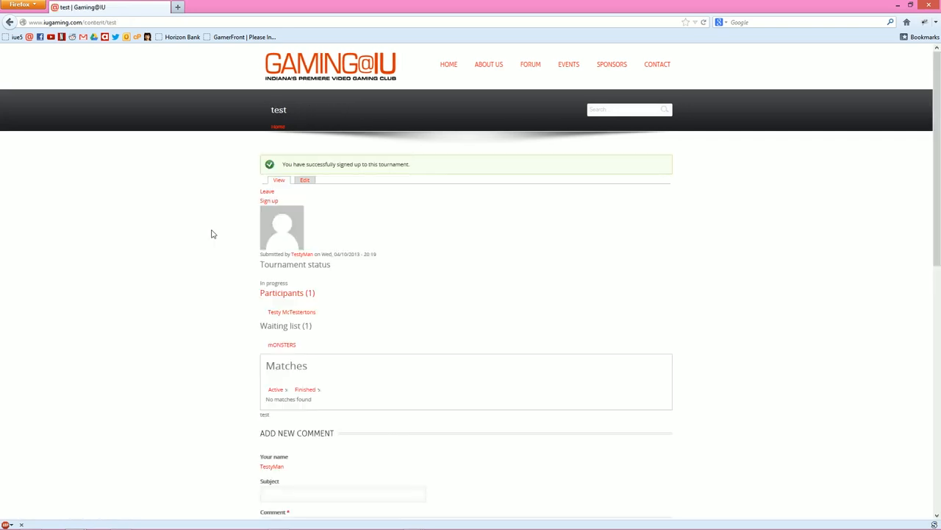
- Check the sign-up success message and mONSTERS on the waiting list
scroll(down, 3)
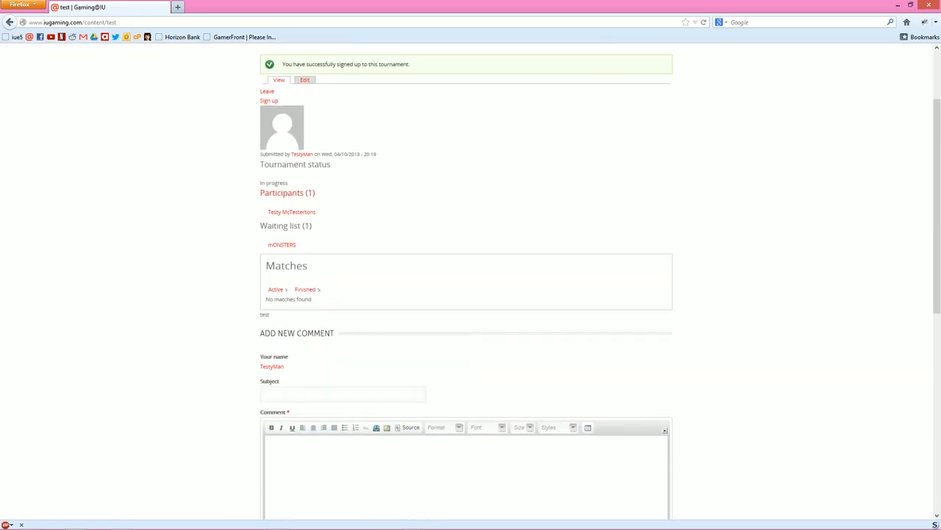
double_click(282, 245)
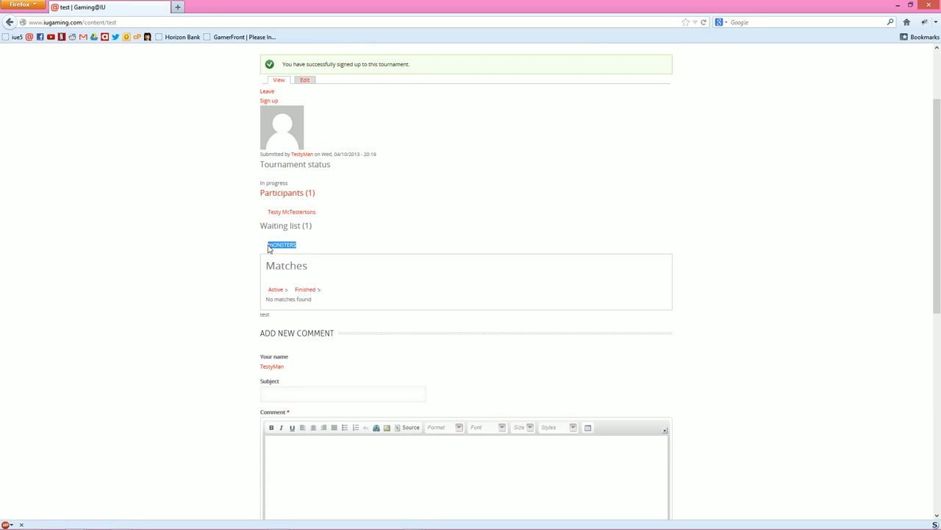
mouse_move(332, 235)
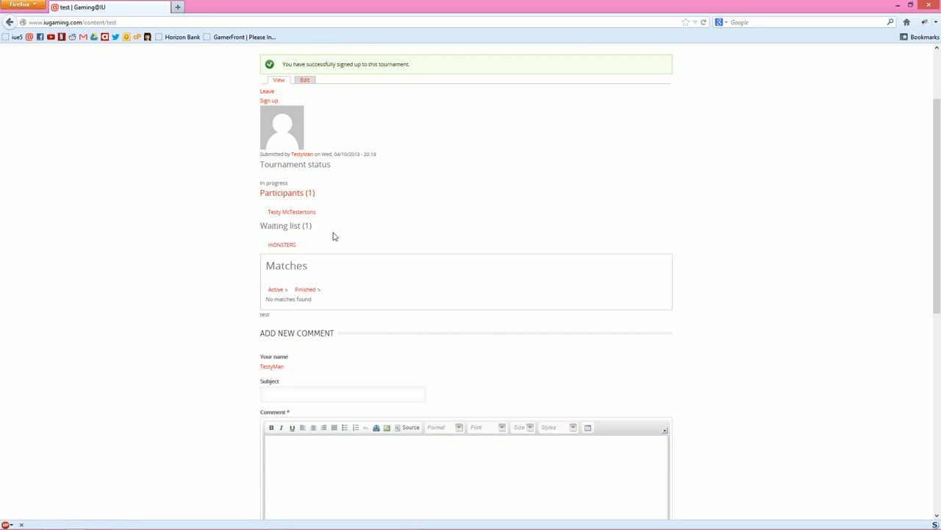
mouse_move(300, 237)
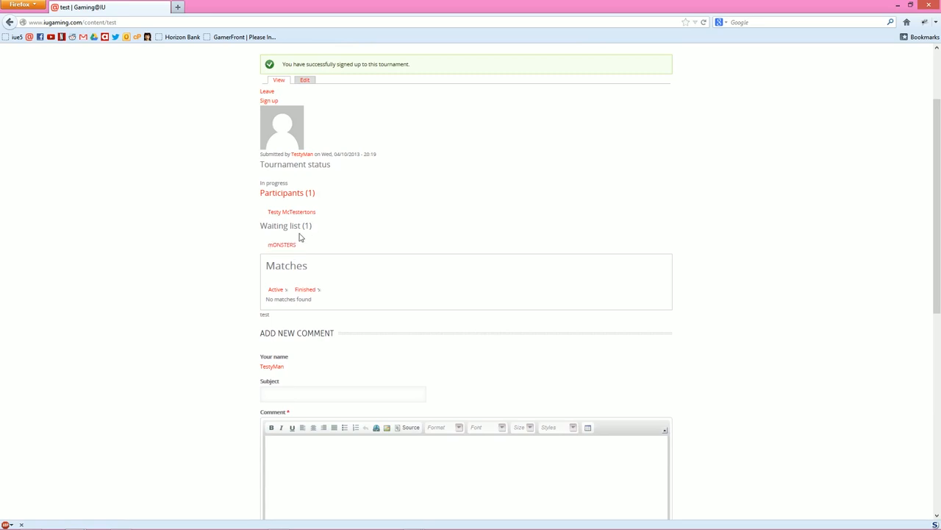
mouse_move(330, 239)
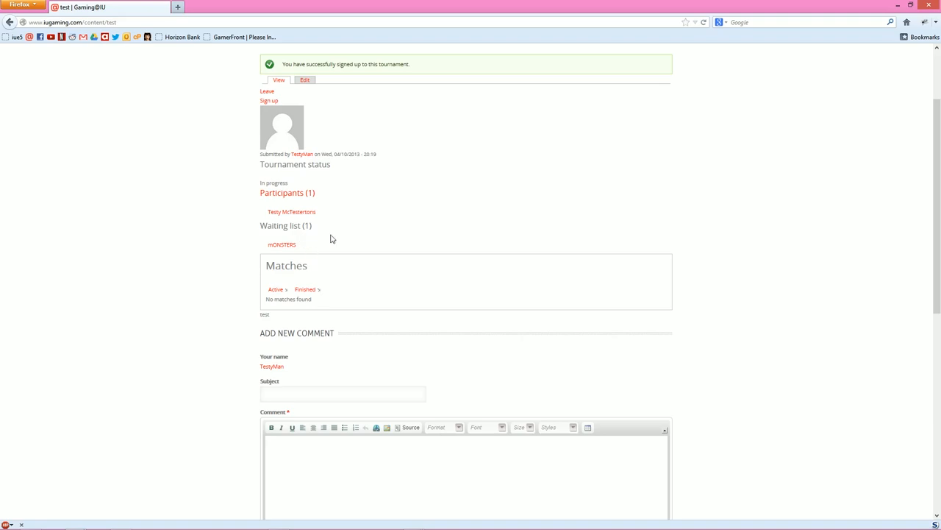
mouse_move(291, 212)
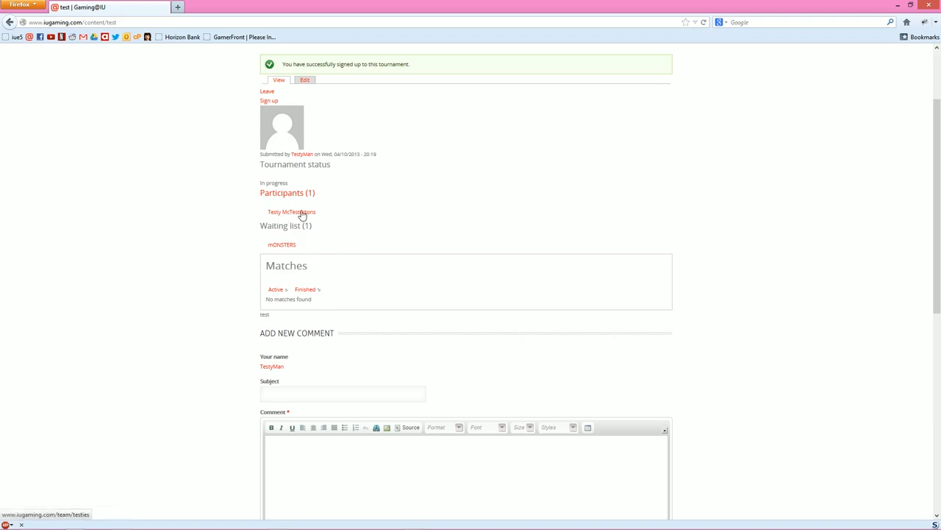
scroll(up, 3)
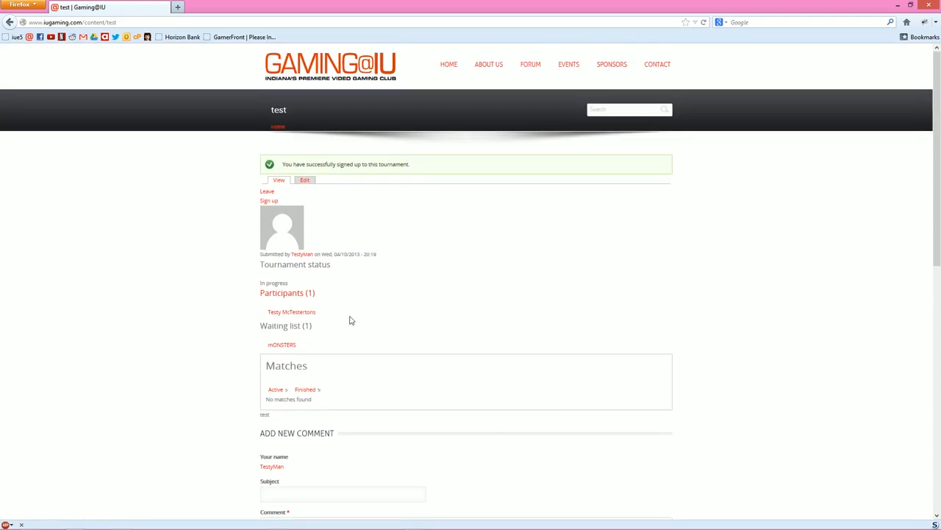
double_click(386, 163)
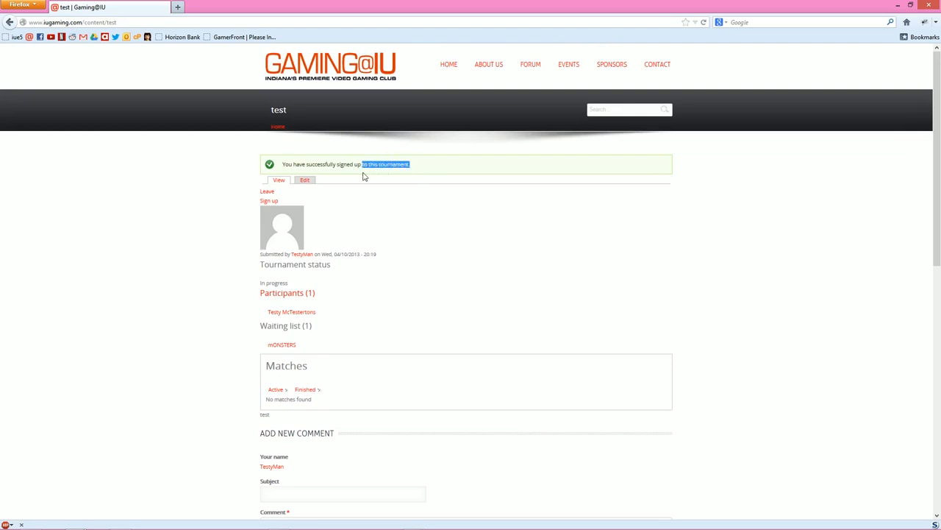
scroll(down, 3)
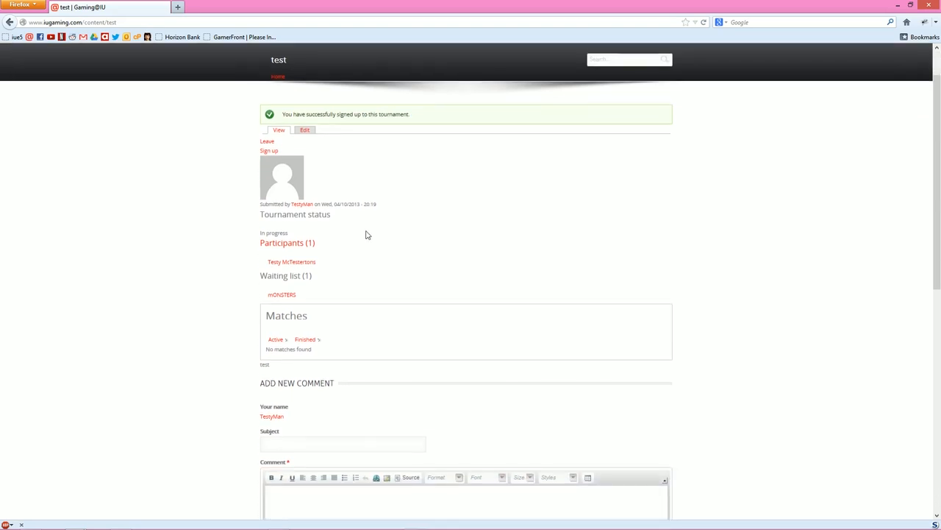
mouse_move(315, 272)
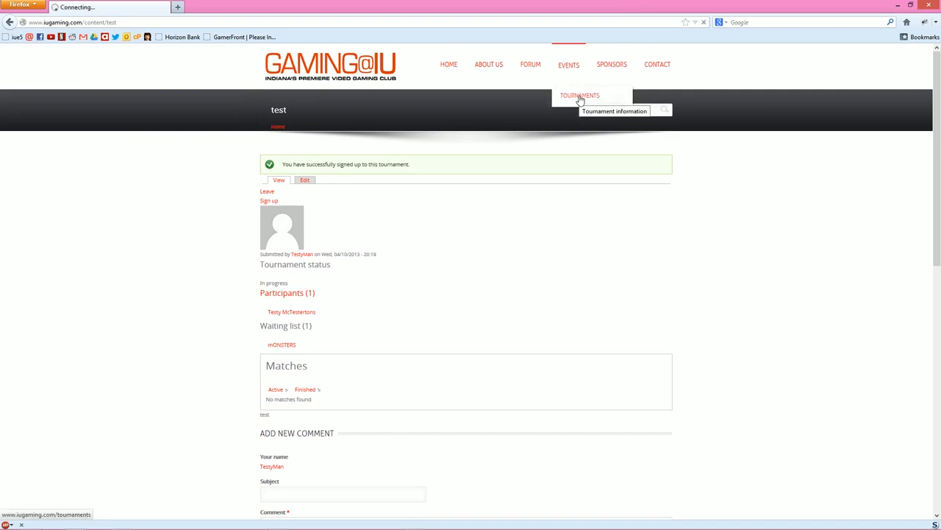
- Open the Test Bracket Tournament and review its bracket and Matches section
click(580, 95)
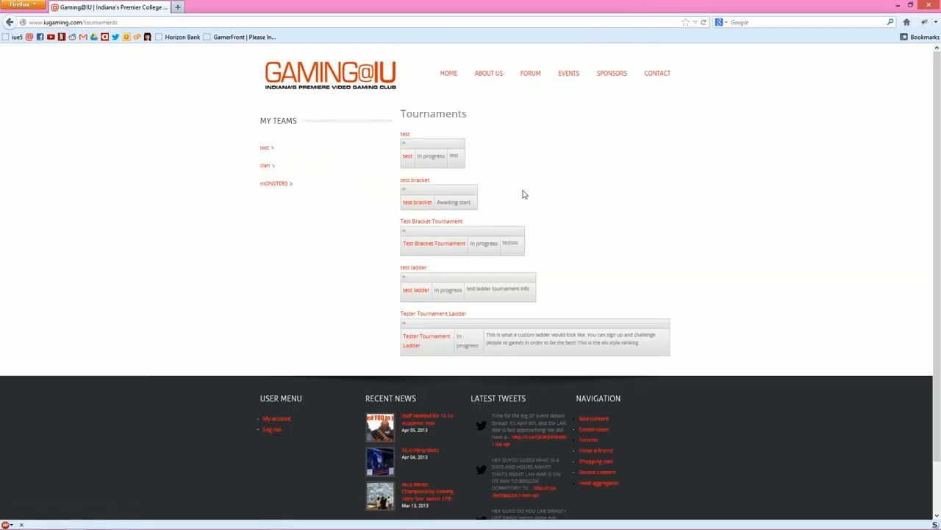
mouse_move(432, 305)
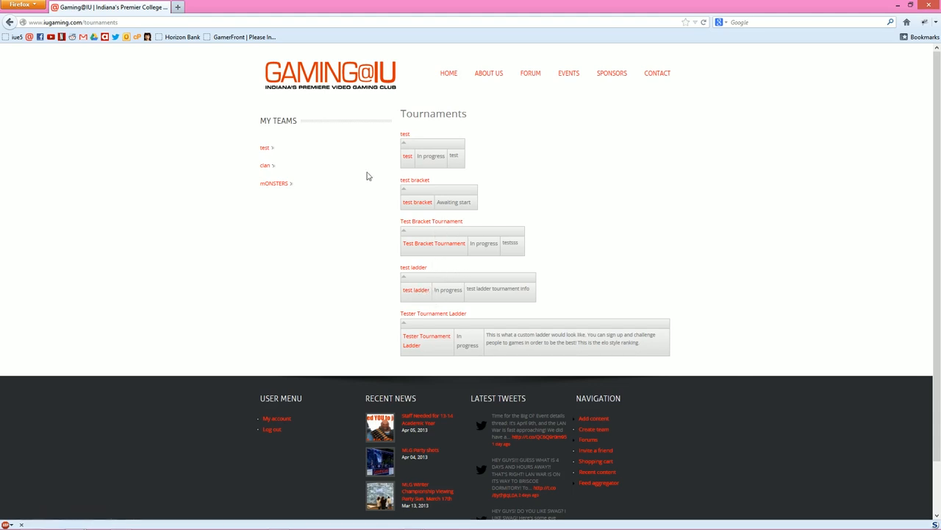
mouse_move(273, 183)
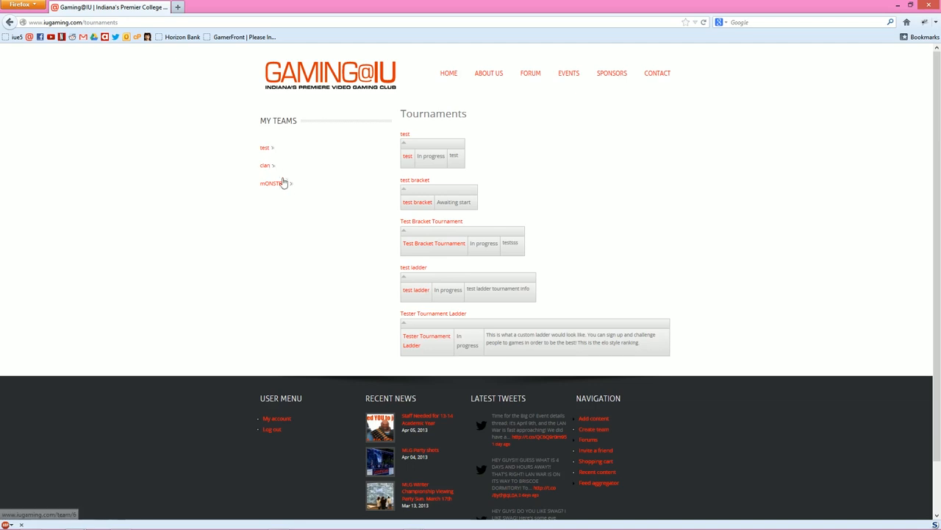
mouse_move(442, 255)
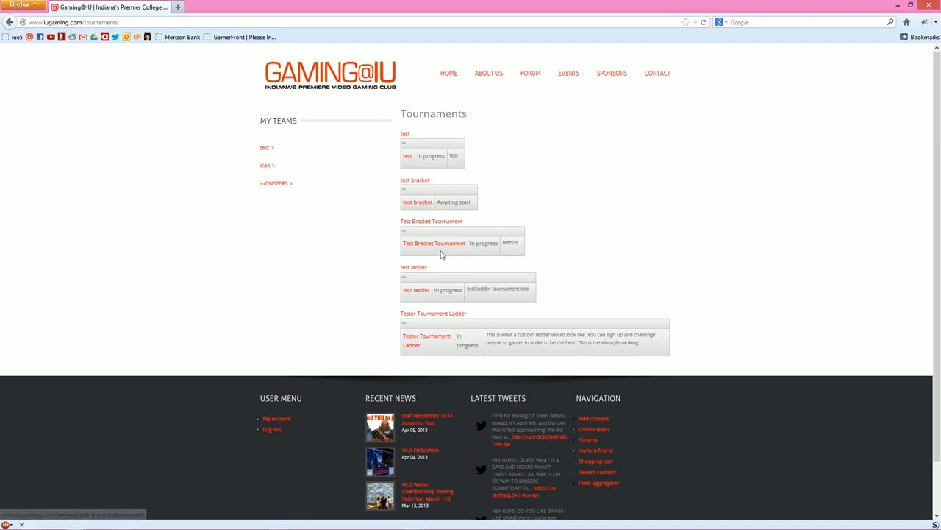
mouse_move(438, 247)
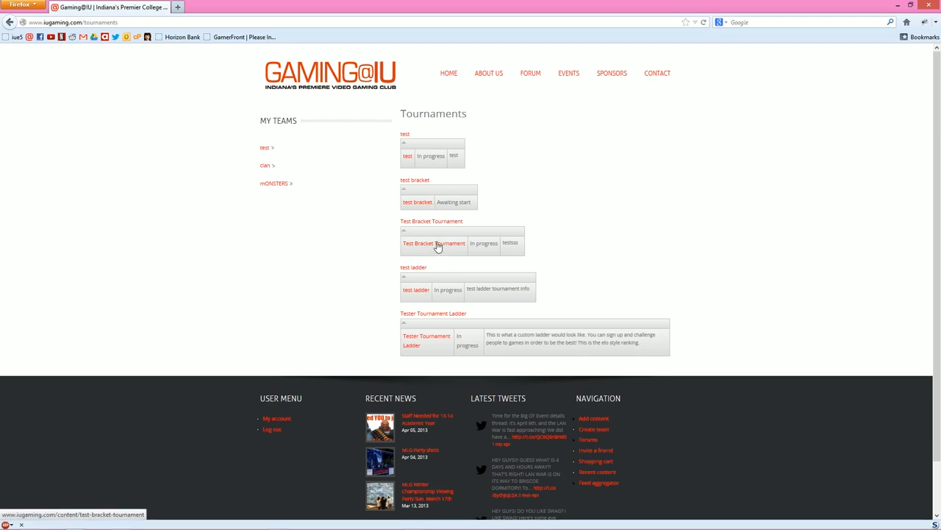
mouse_move(447, 250)
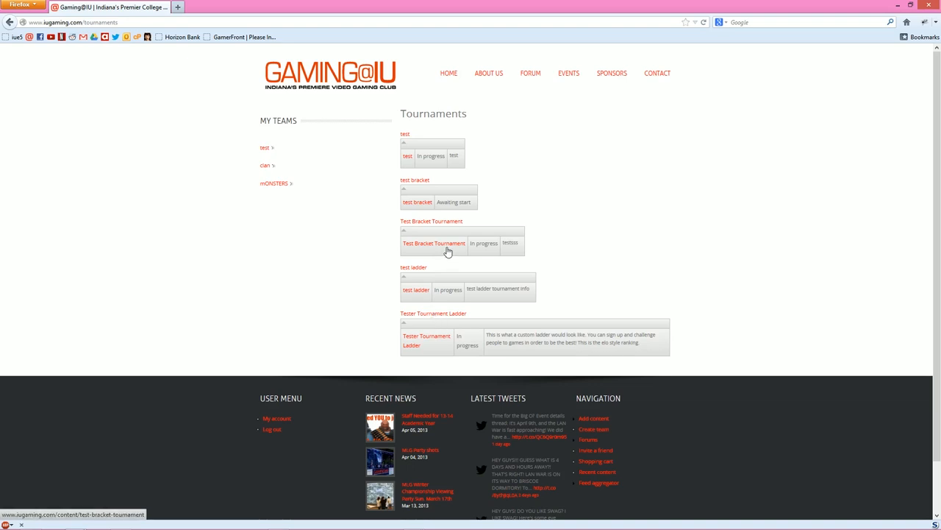
click(434, 223)
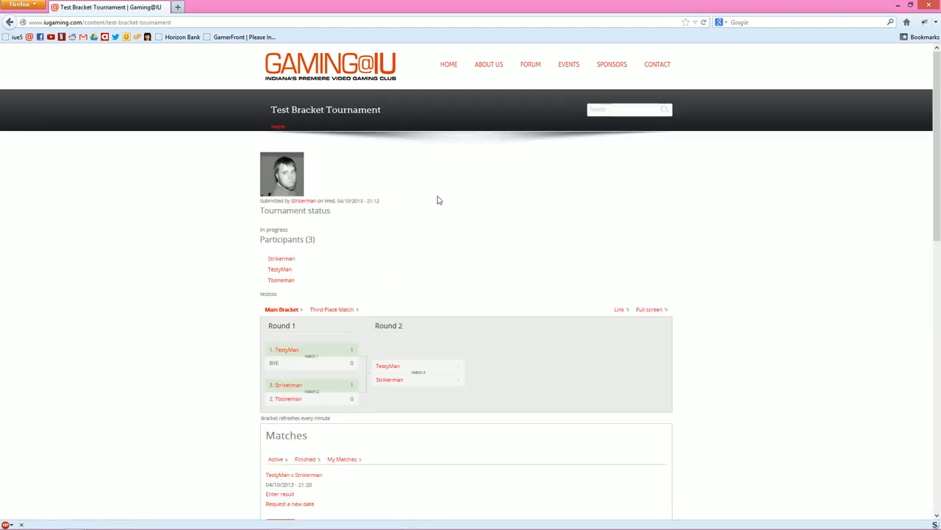
scroll(down, 3)
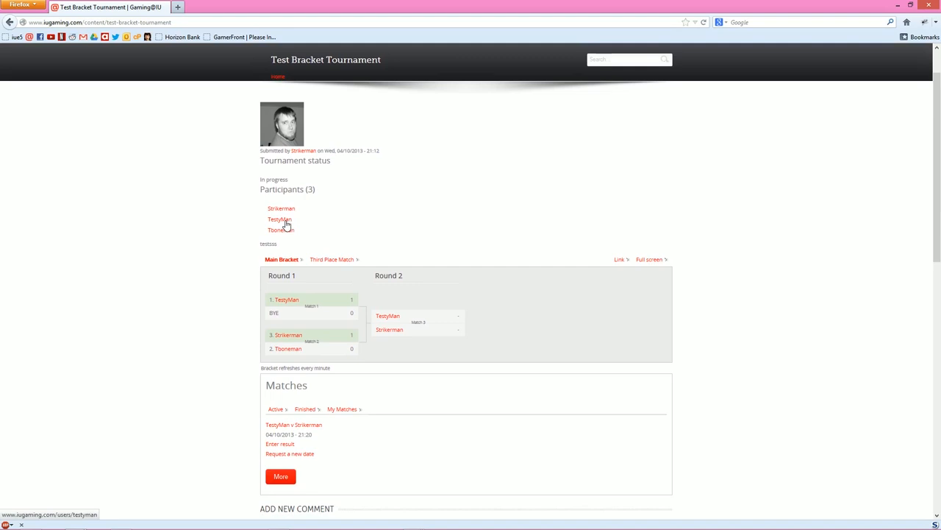
scroll(up, 3)
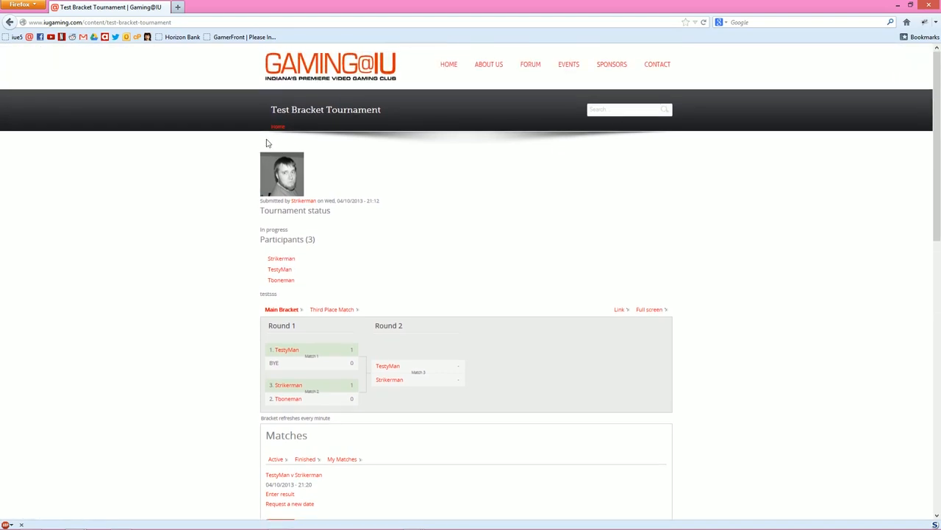
scroll(down, 3)
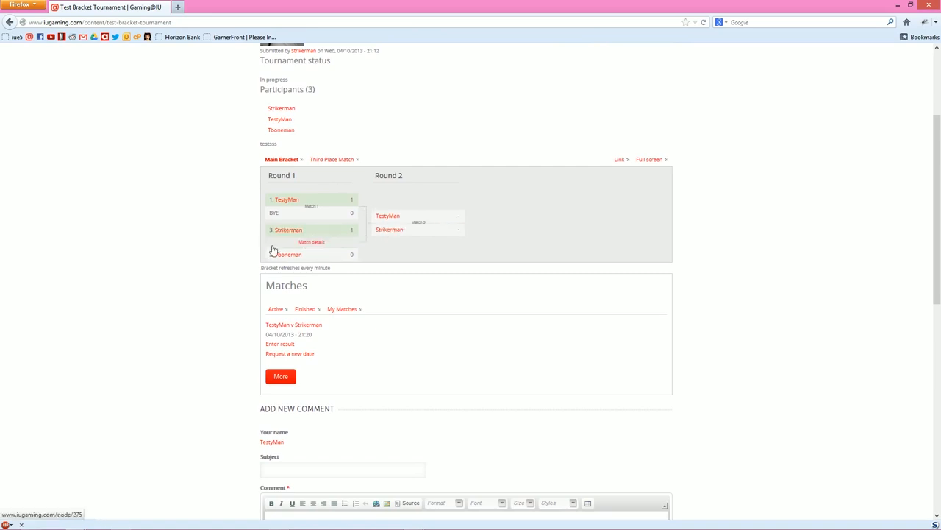
- Submit the TestyMan v Strikerman result as 1-0 to TestyMan
scroll(down, 3)
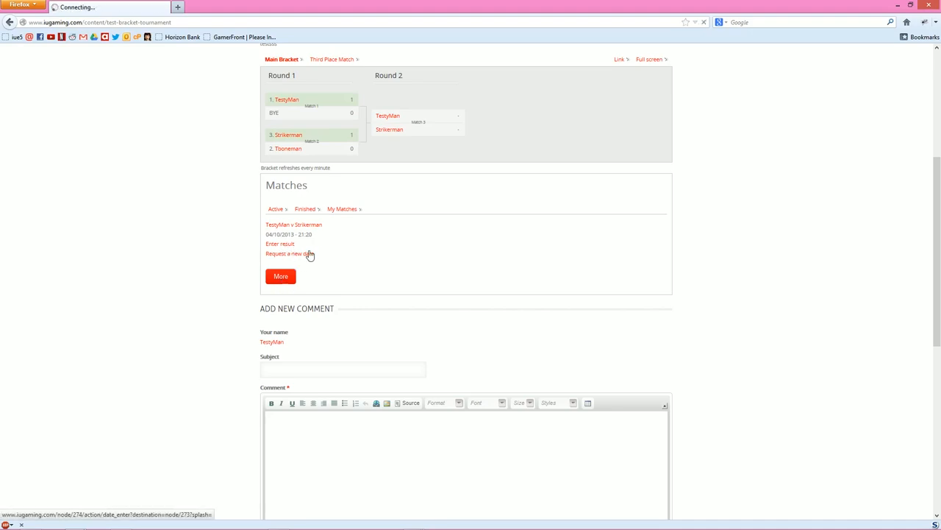
click(280, 244)
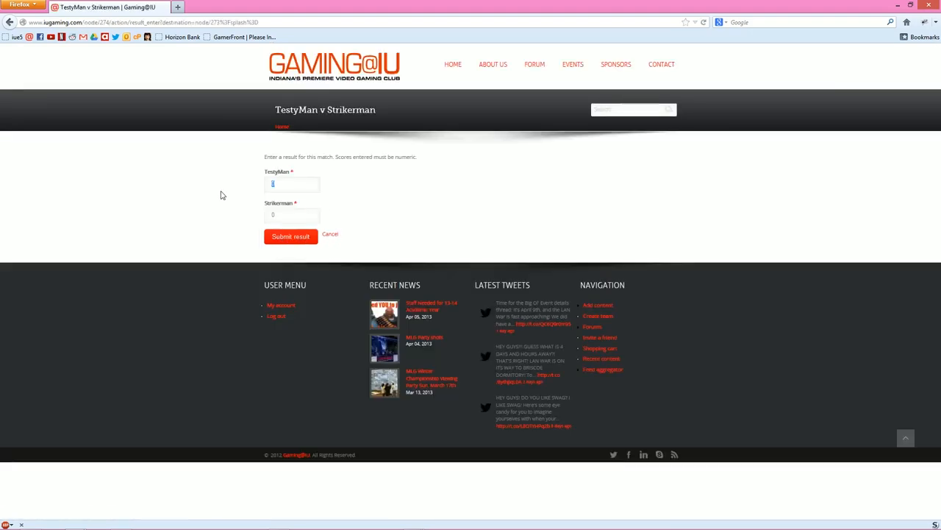
click(291, 215)
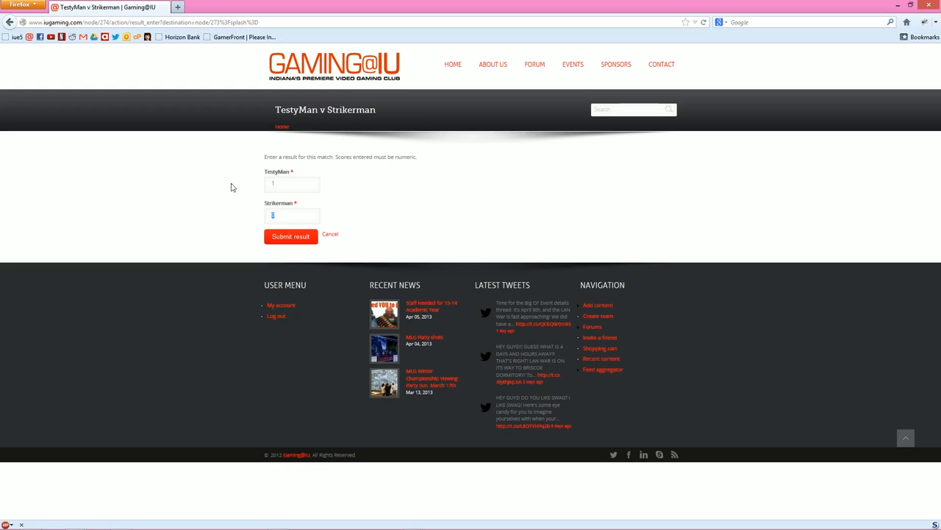
click(290, 236)
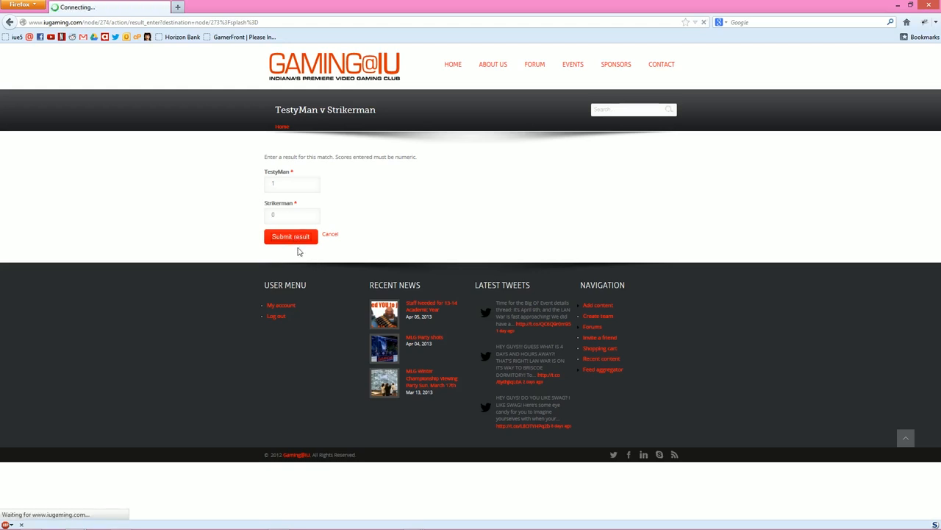
click(290, 236)
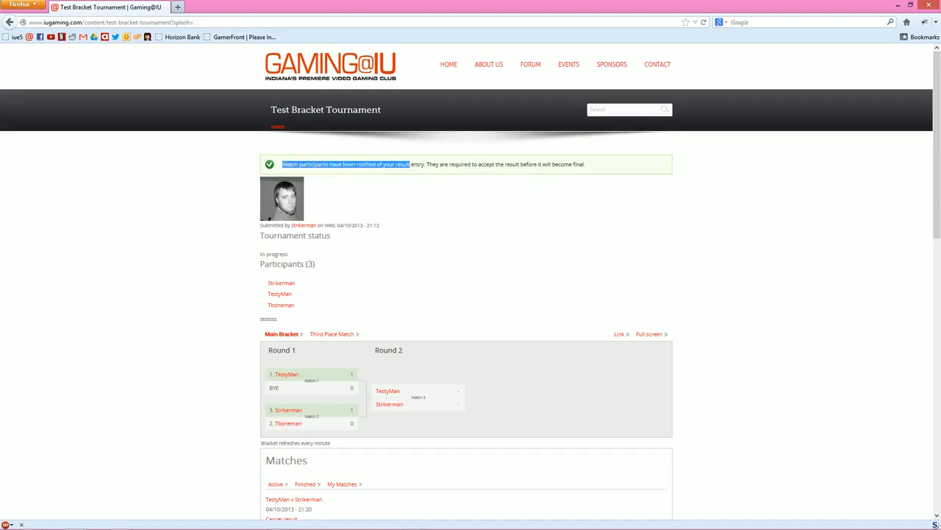
scroll(down, 3)
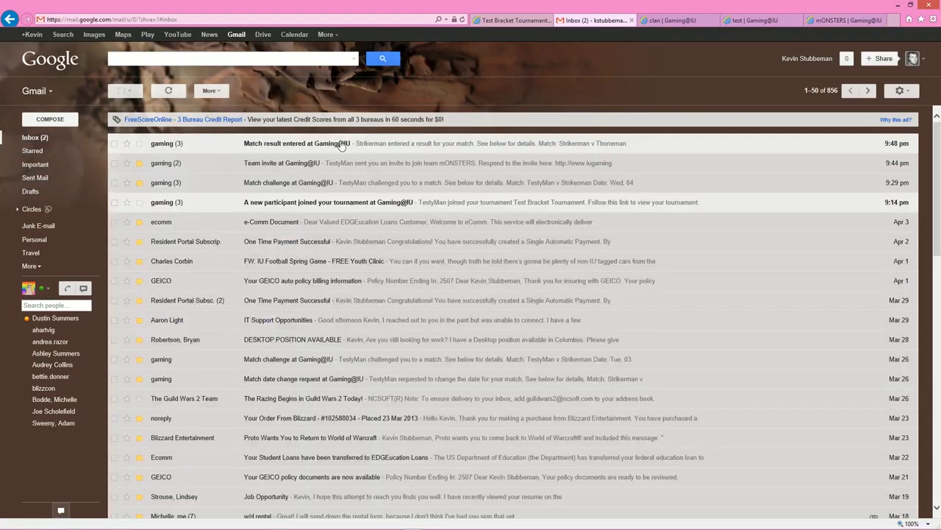
- Follow the 'Match result entered' Gmail notification's respond link to the result review page
click(324, 143)
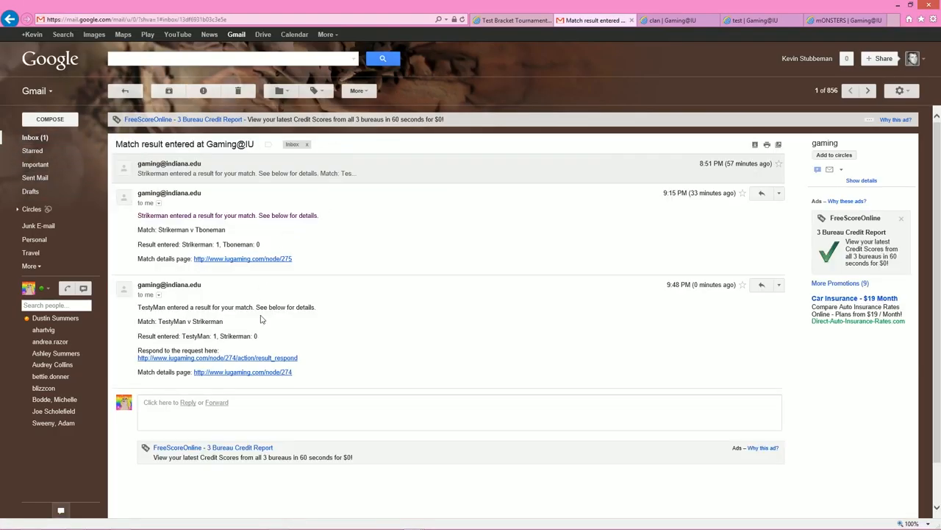
double_click(173, 335)
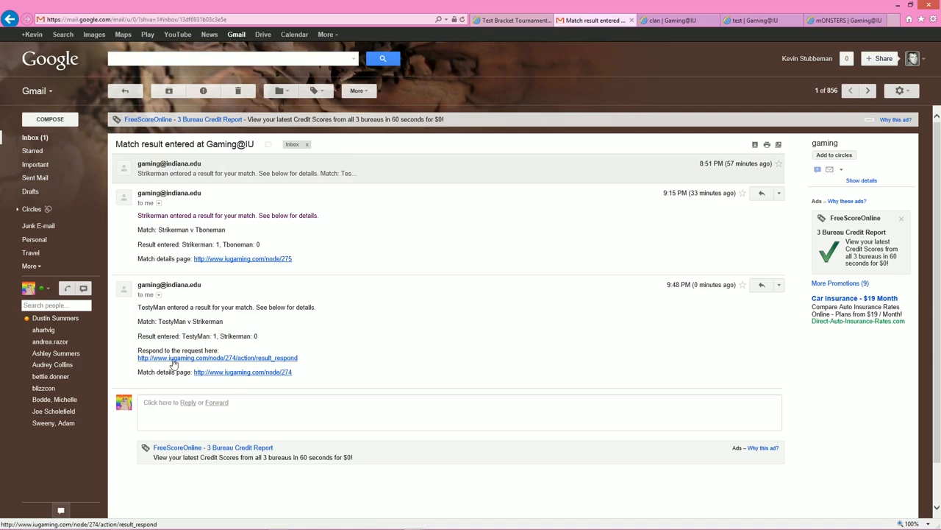
click(218, 357)
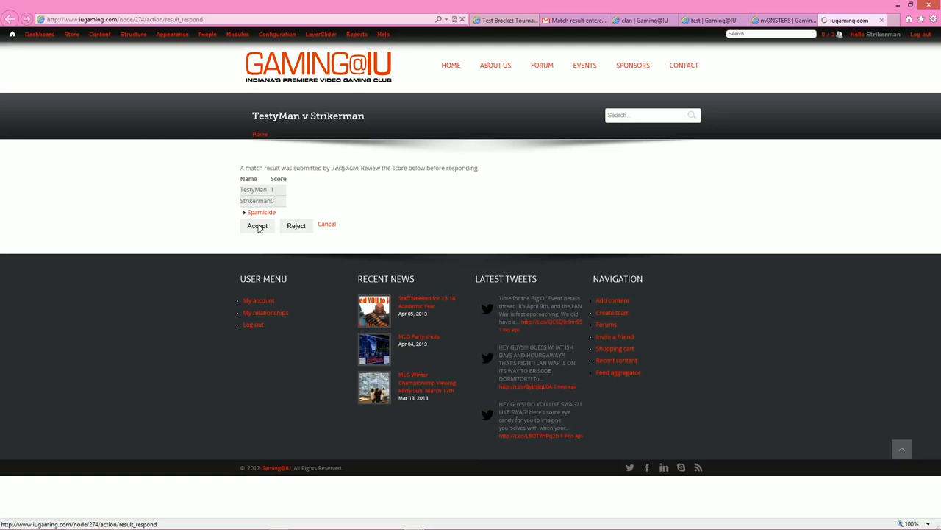
- Accept the result so TestyMan v Strikerman shows finished 1-0
click(256, 225)
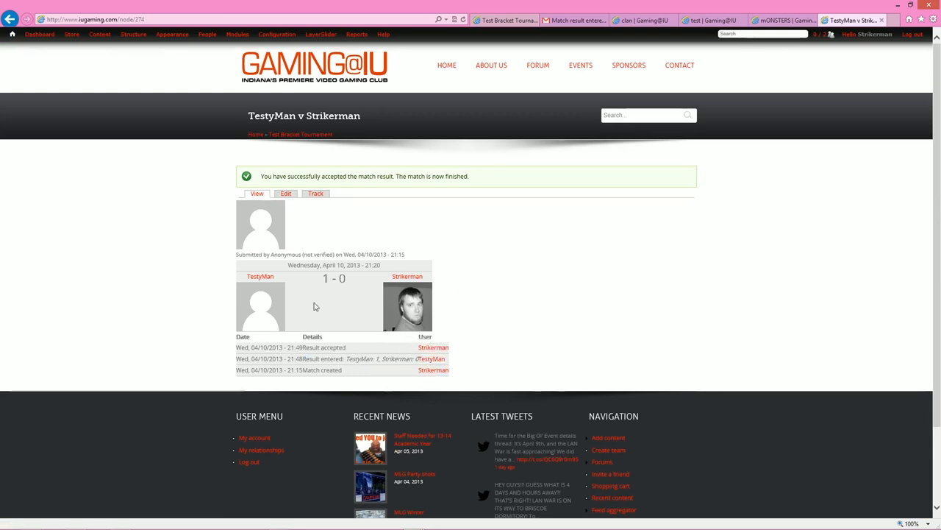
mouse_move(362, 277)
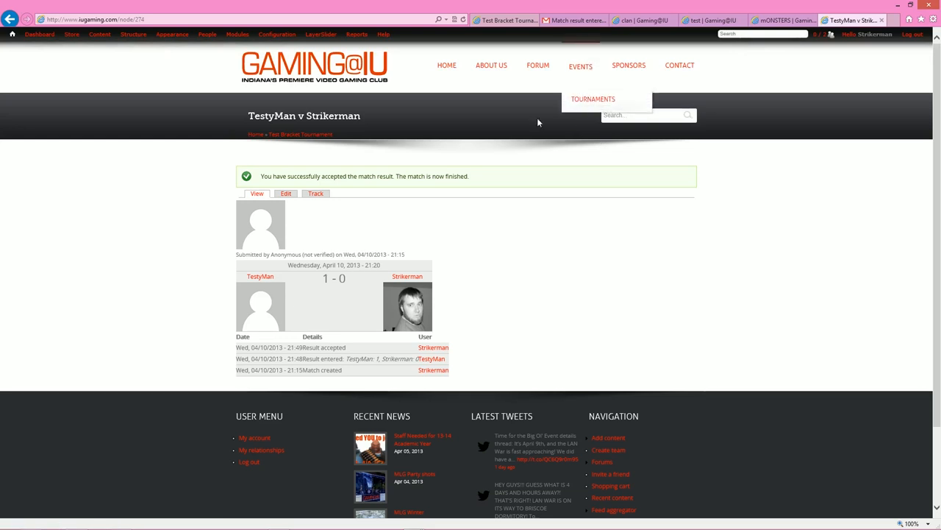
mouse_move(553, 87)
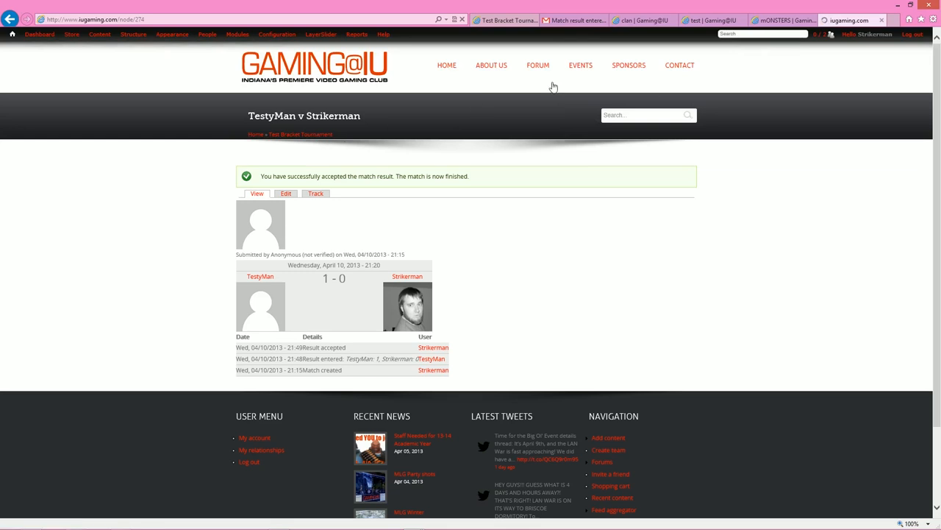
click(300, 134)
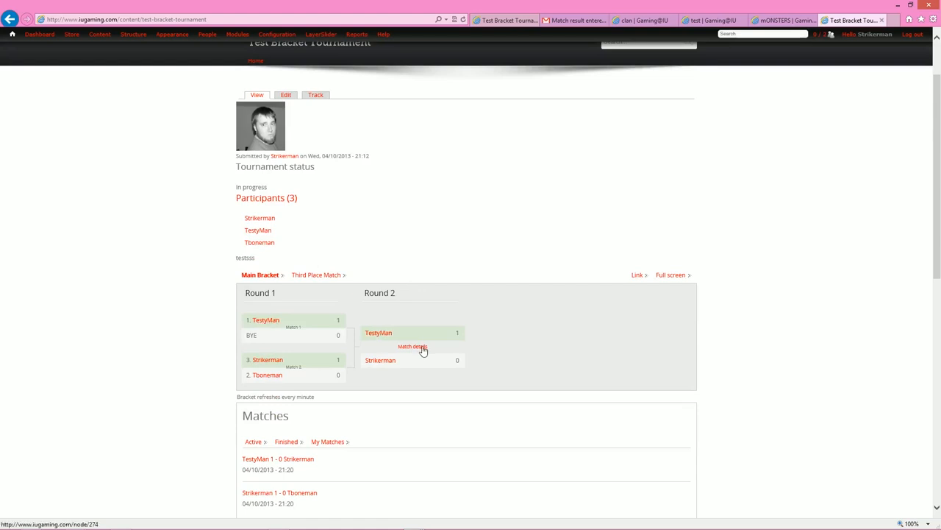
scroll(down, 3)
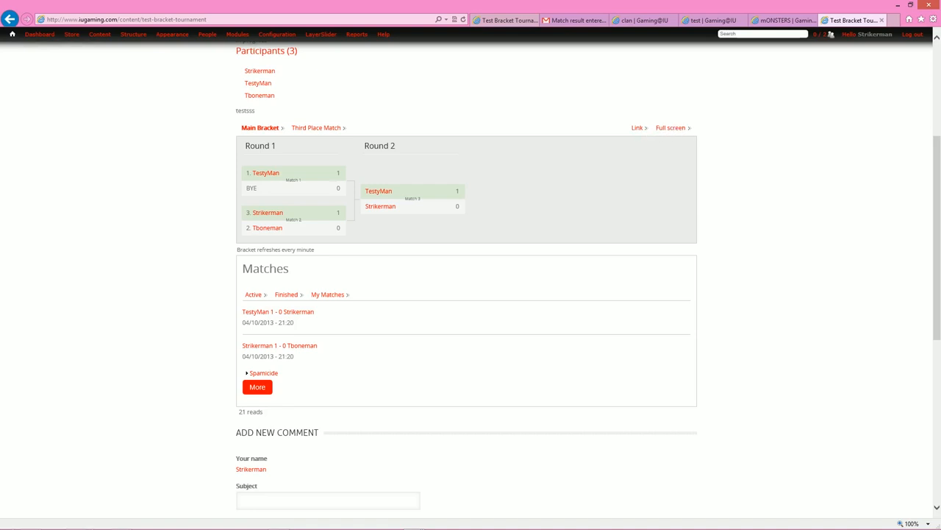
scroll(up, 3)
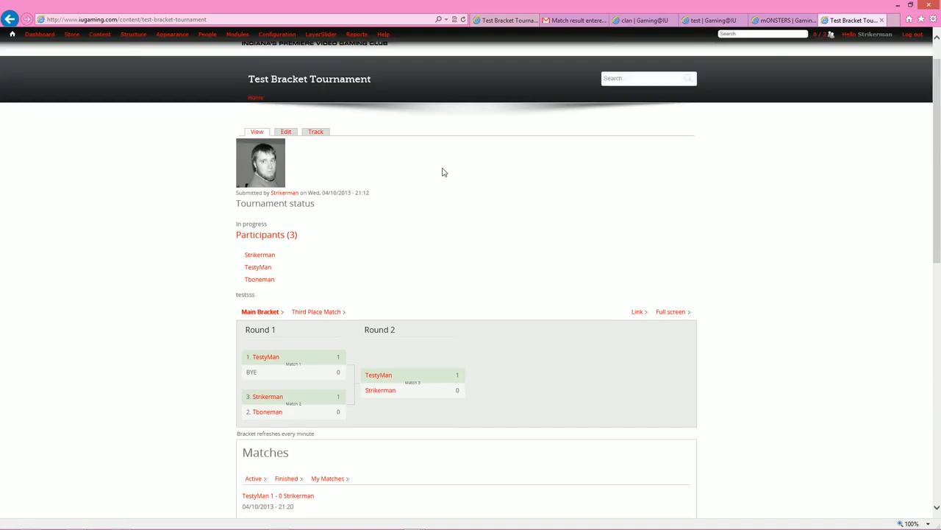
scroll(up, 3)
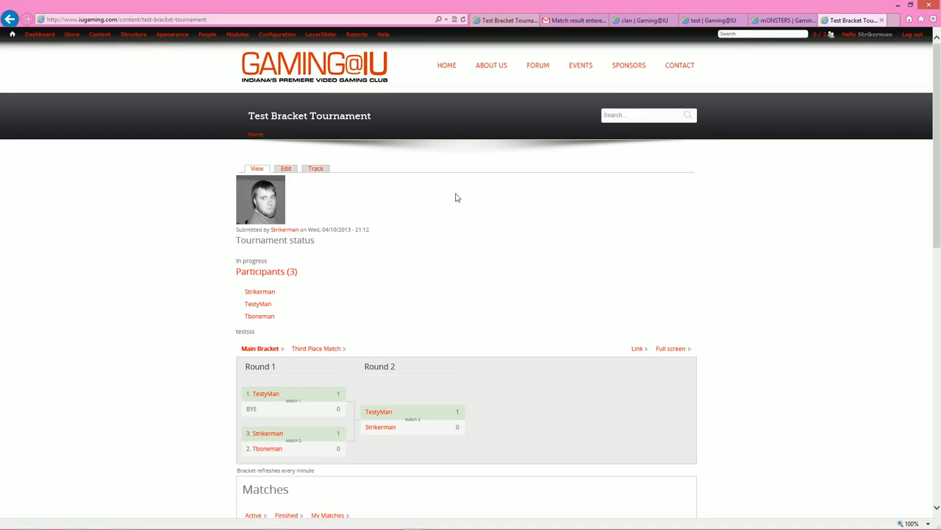
mouse_move(579, 65)
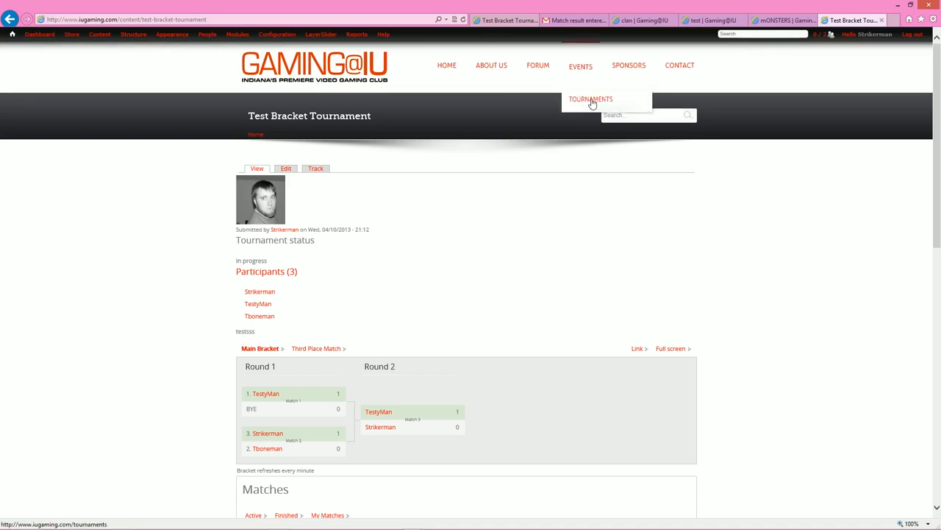
click(591, 99)
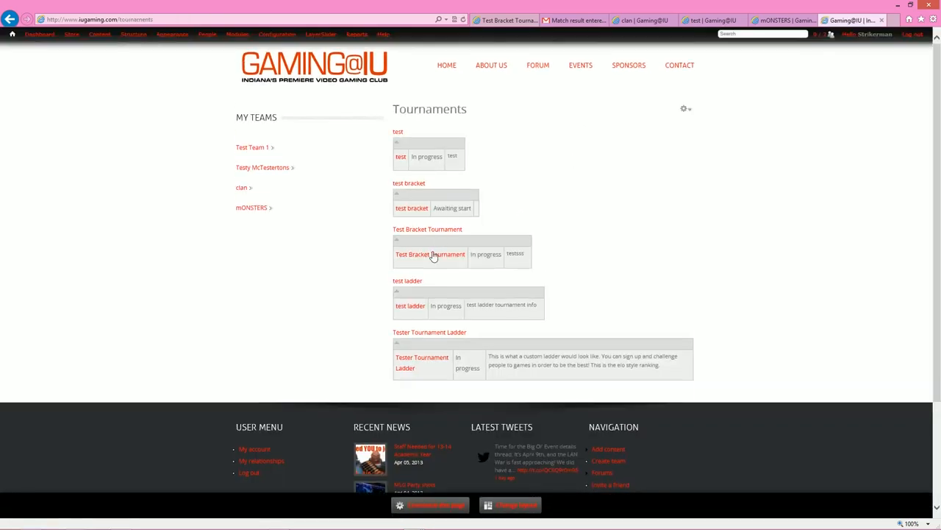
mouse_move(429, 333)
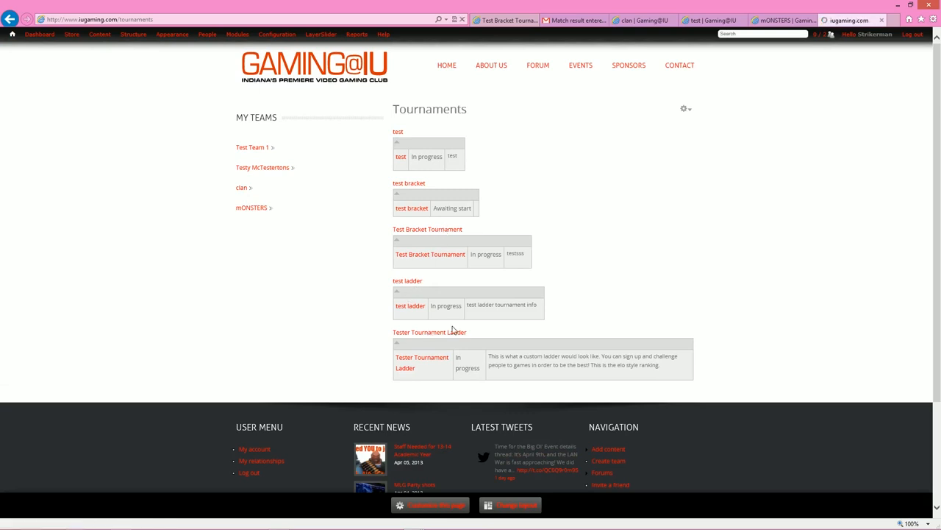
click(430, 253)
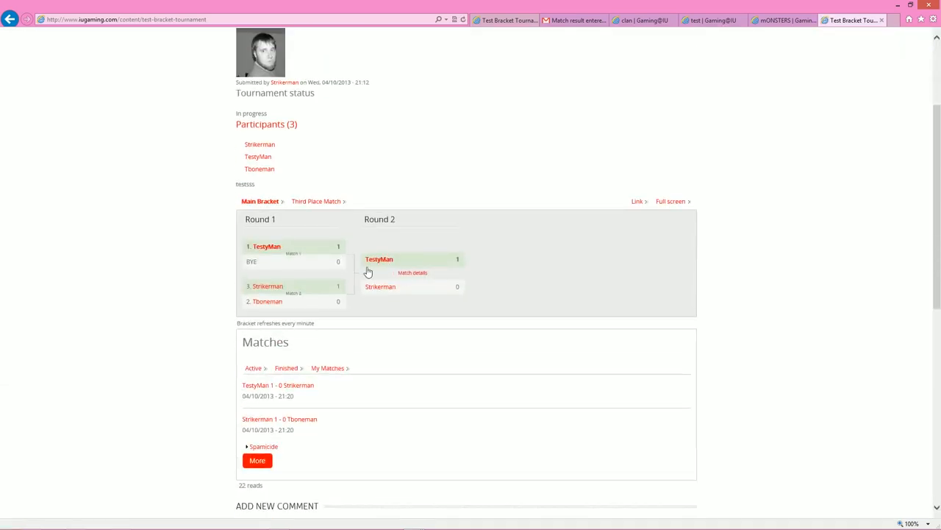
scroll(up, 3)
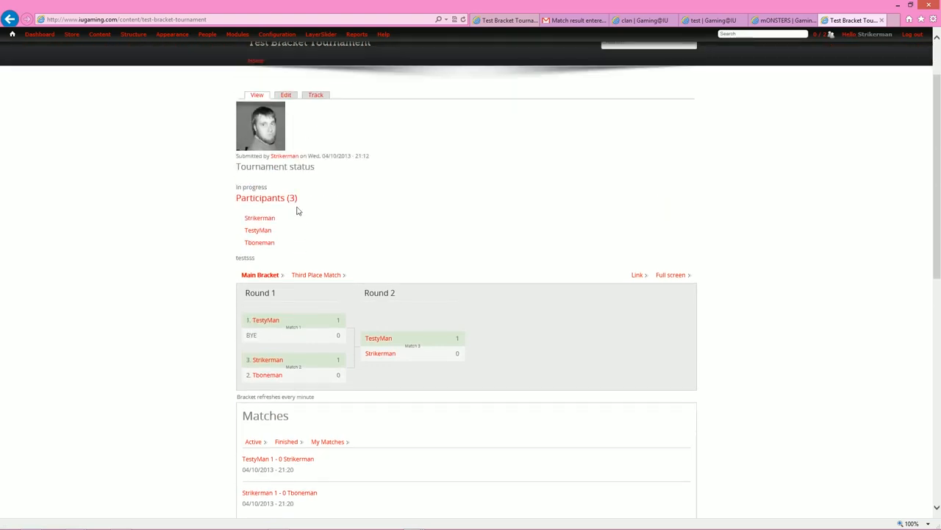
scroll(down, 3)
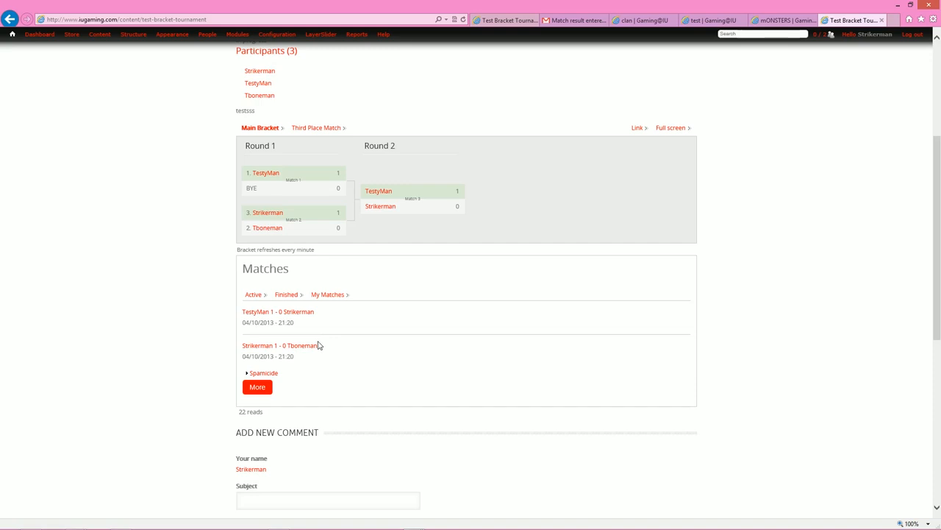
scroll(up, 3)
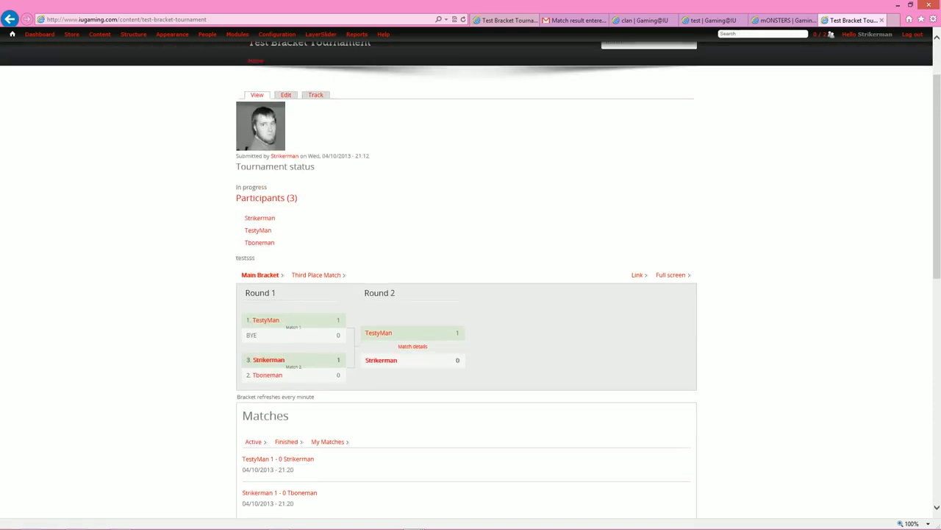
scroll(down, 3)
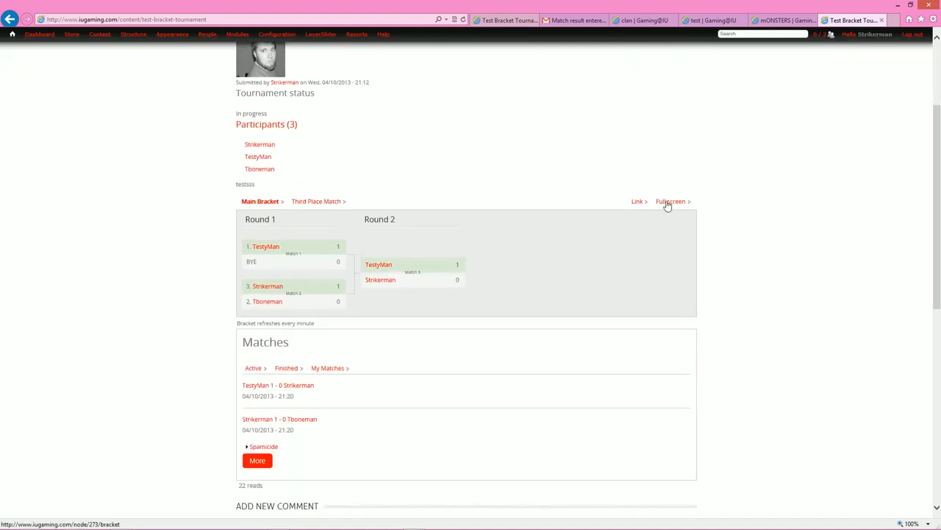
click(671, 200)
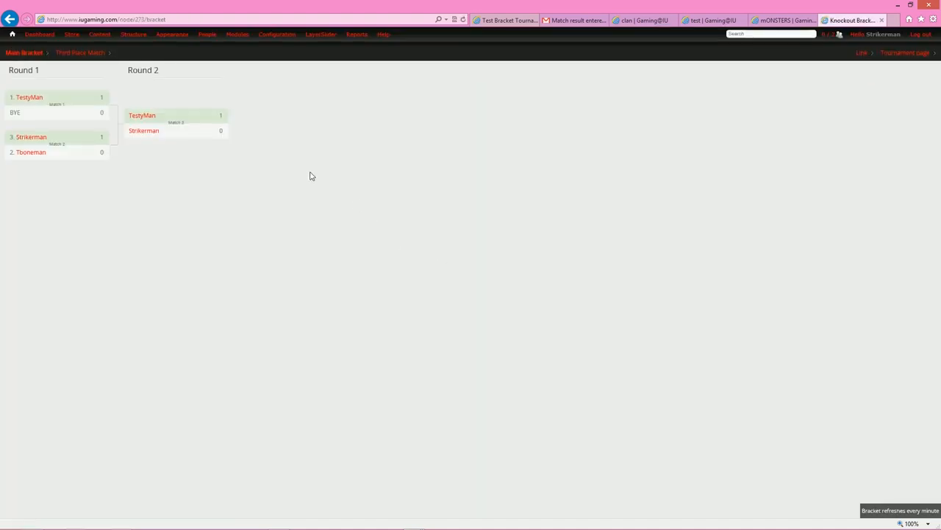
mouse_move(417, 303)
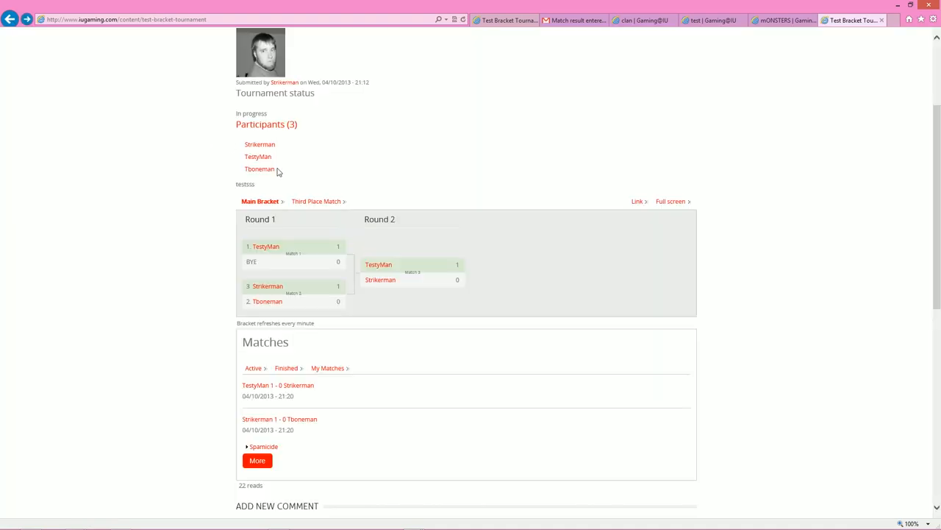
scroll(up, 3)
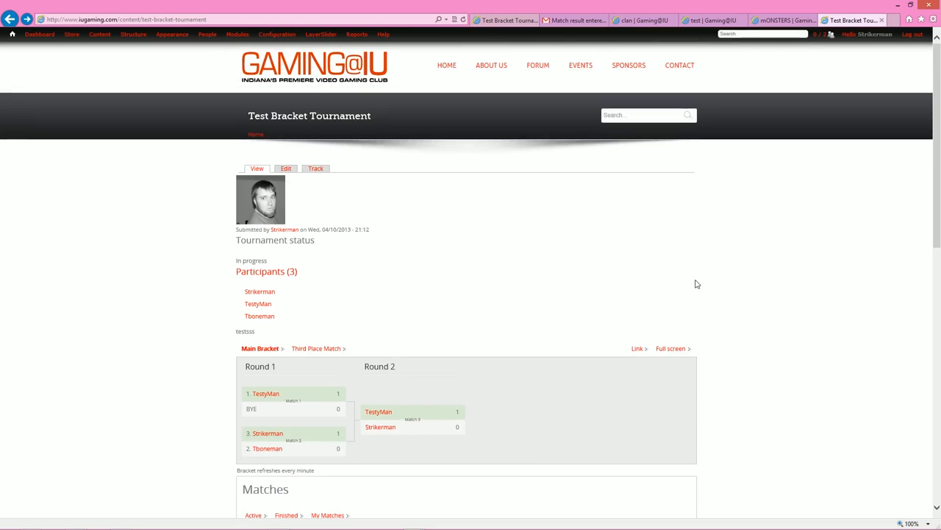
mouse_move(259, 292)
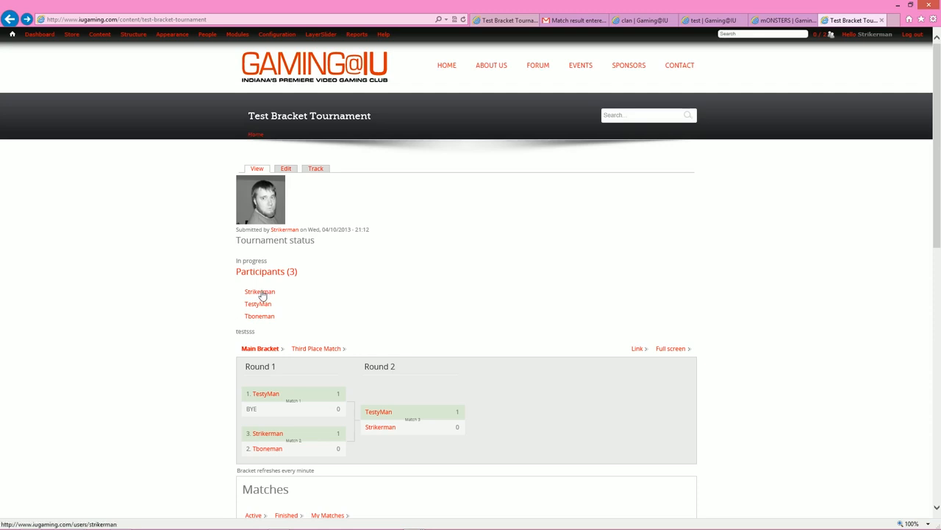
mouse_move(271, 303)
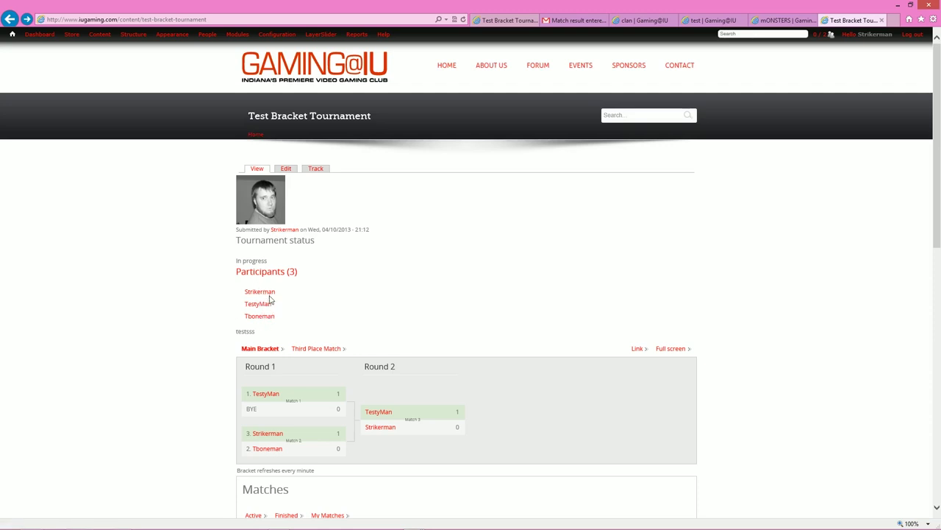
mouse_move(275, 312)
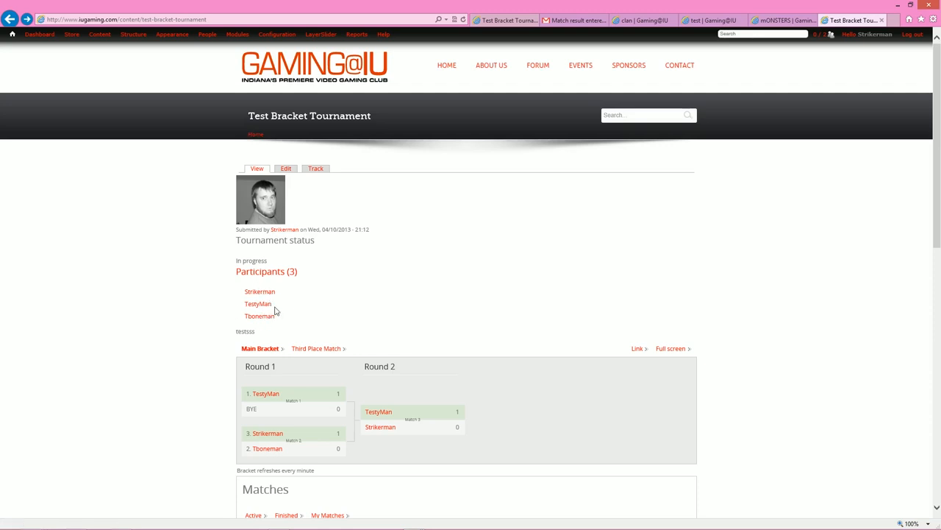
scroll(down, 3)
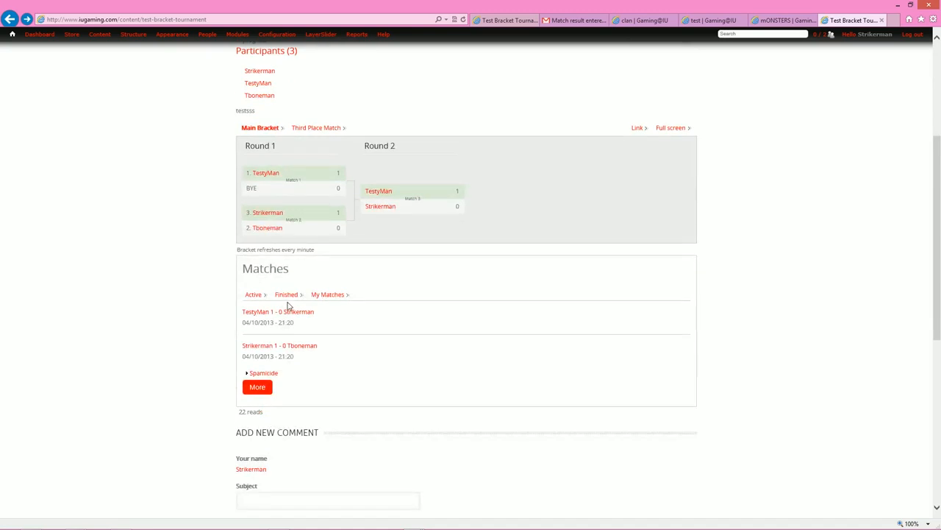
scroll(up, 3)
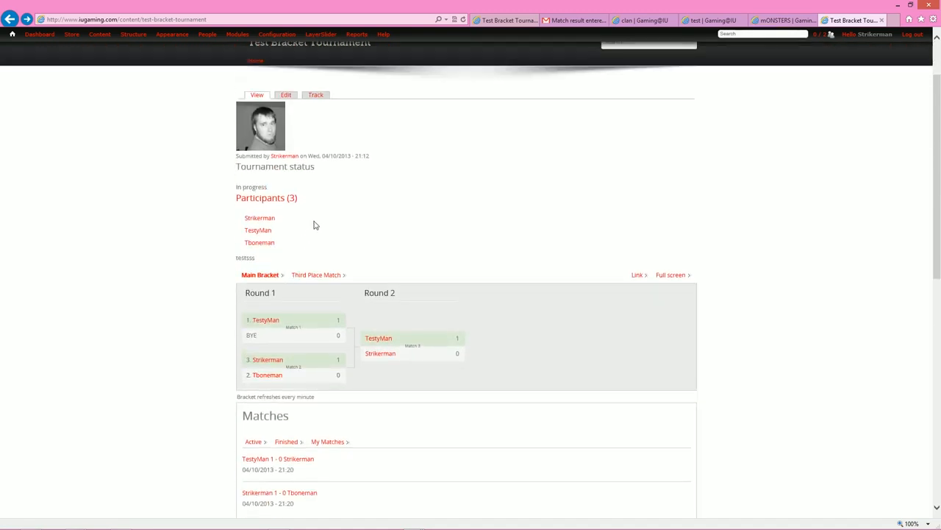
mouse_move(316, 215)
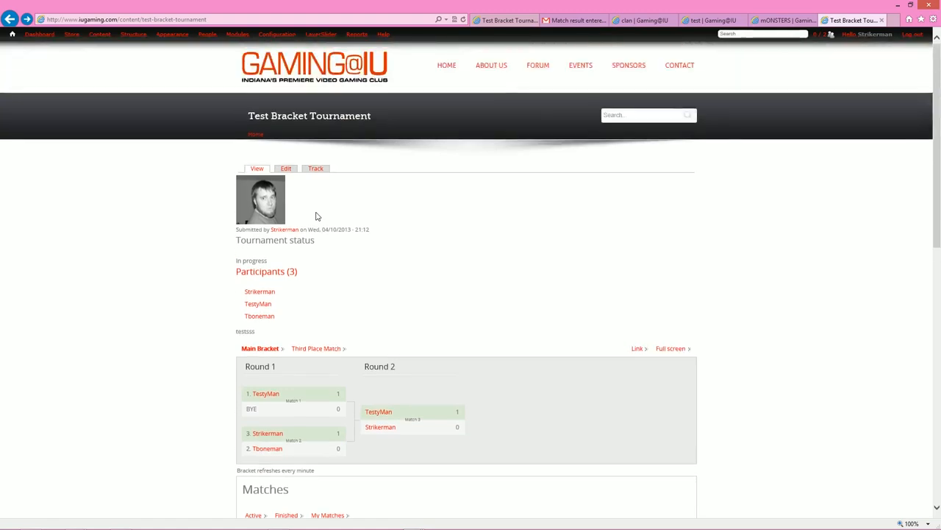
mouse_move(303, 194)
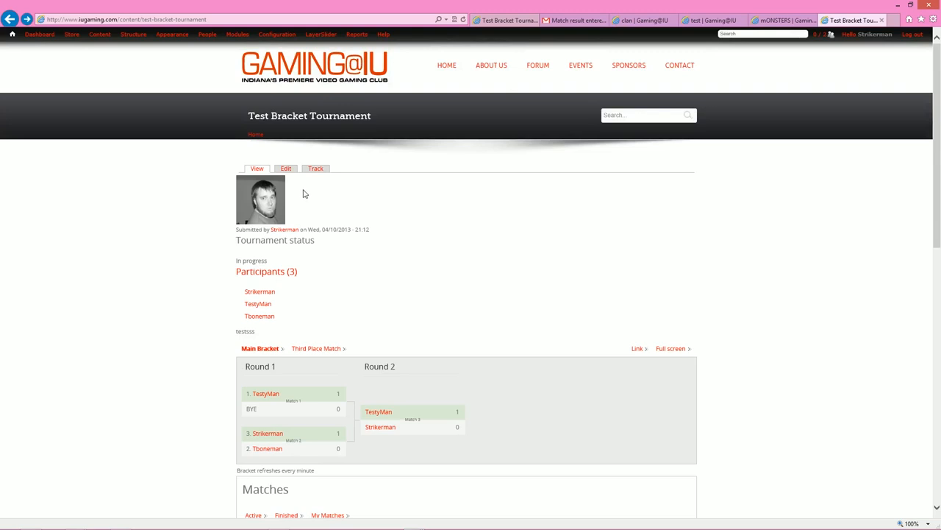
scroll(down, 3)
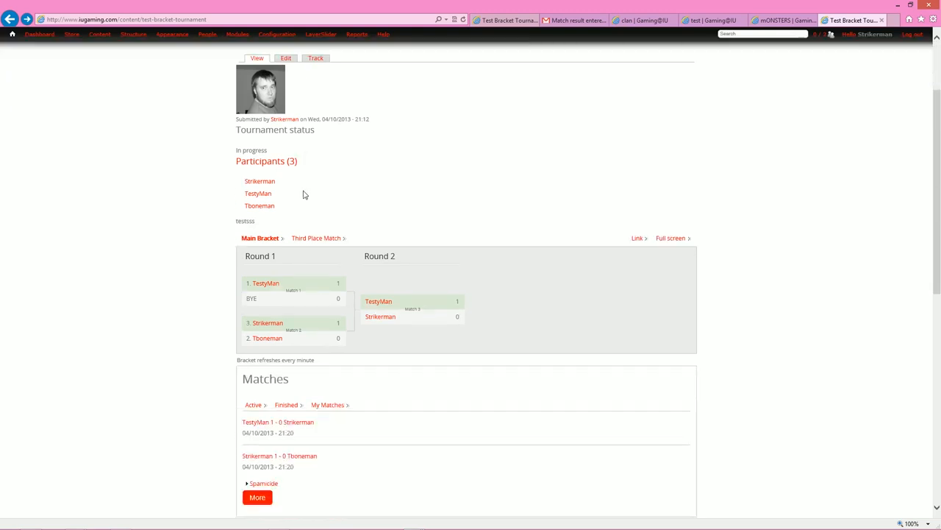
scroll(down, 3)
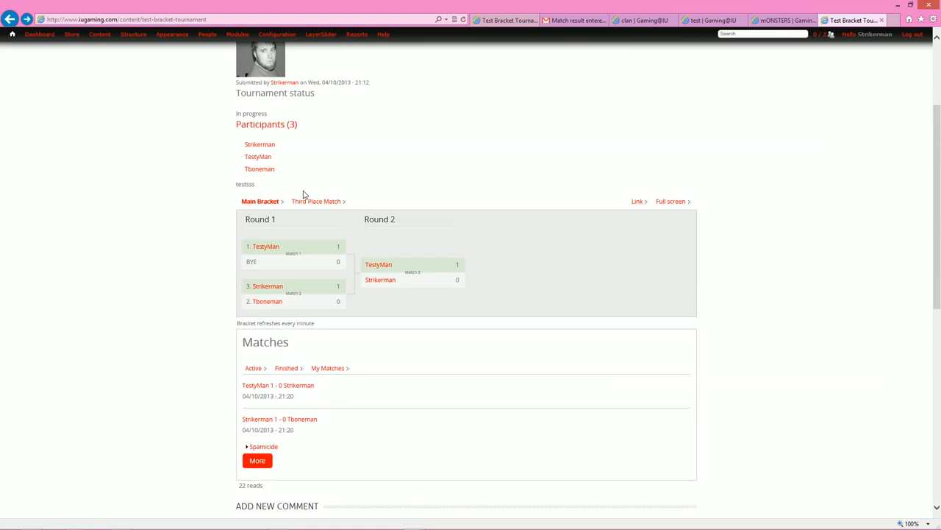
scroll(up, 3)
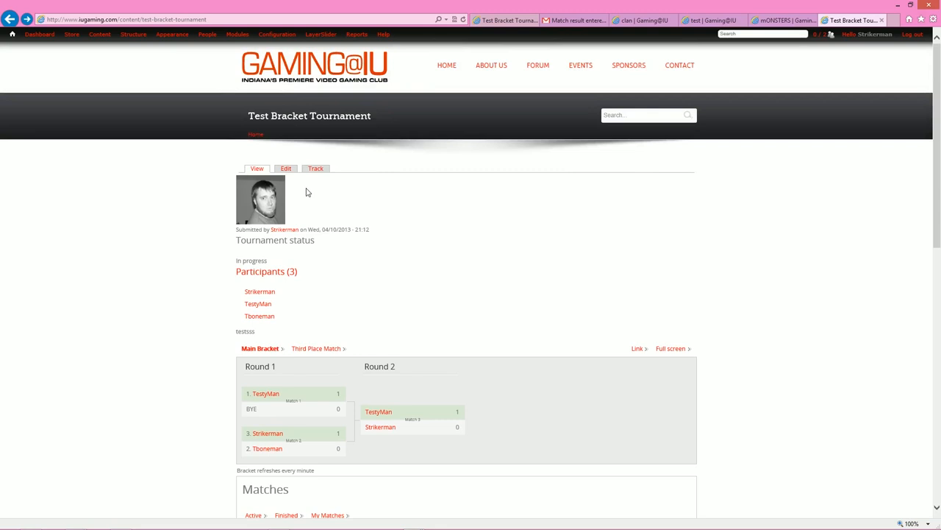
mouse_move(312, 186)
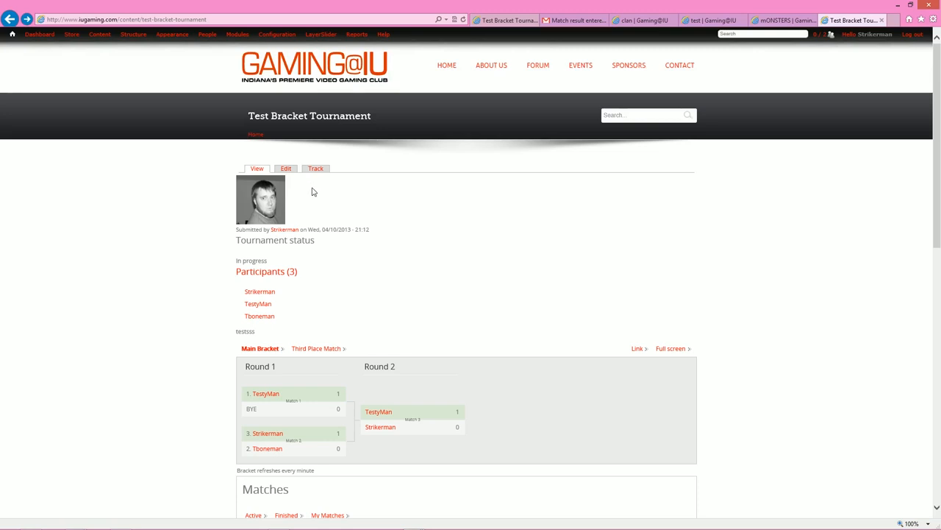
mouse_move(270, 201)
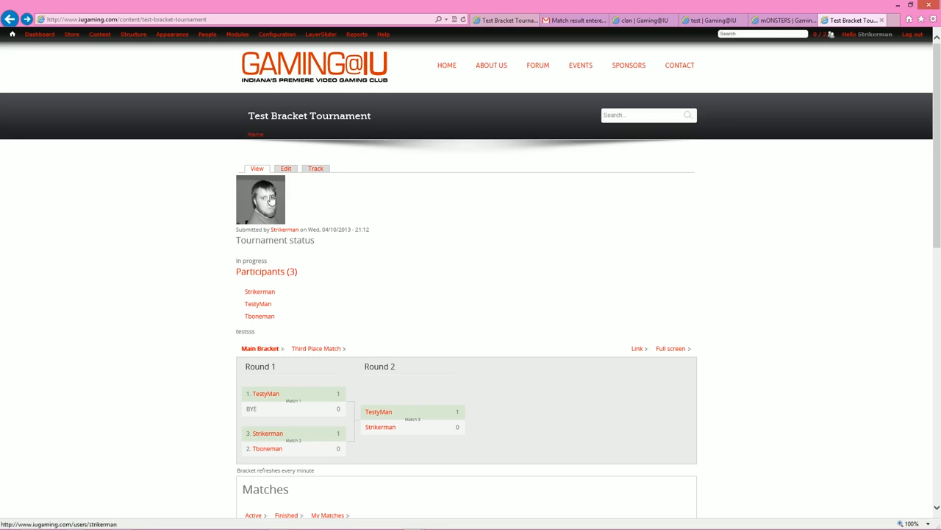
mouse_move(190, 240)
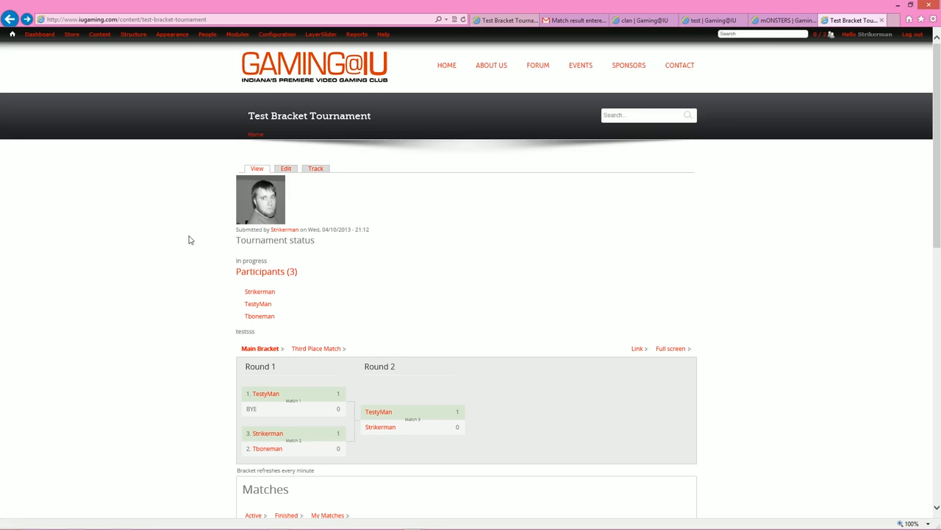